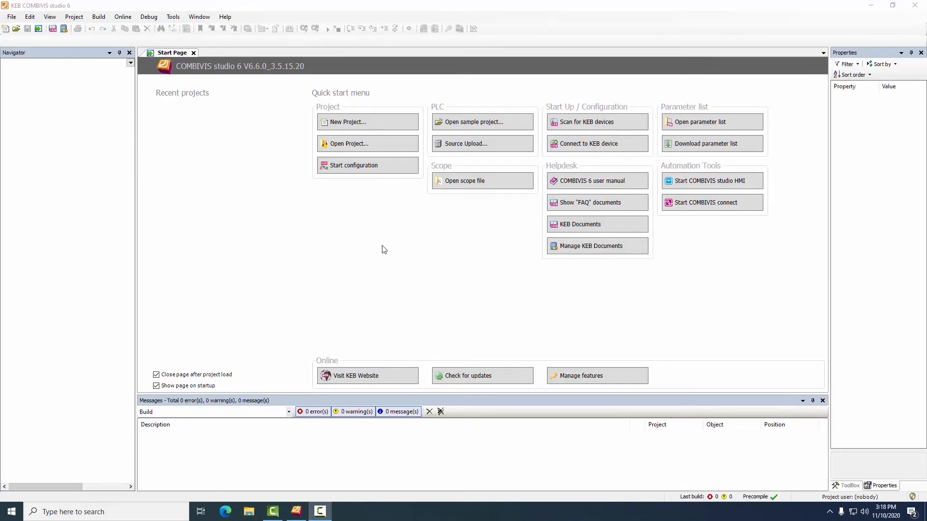
pyautogui.moveTo(427, 246)
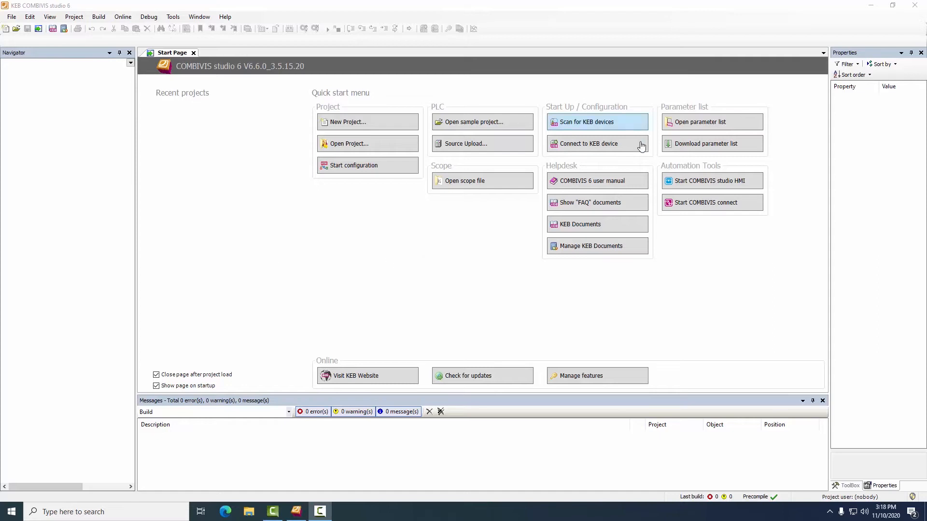
# Step: Create a new Standard PLC project from the Start Page and name it for the seal bar
pyautogui.click(346, 122)
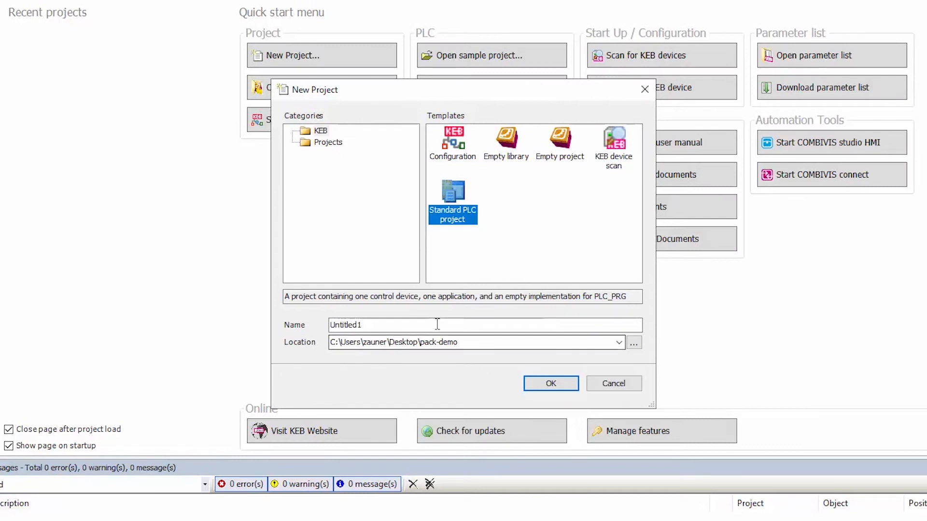
pyautogui.write('se')
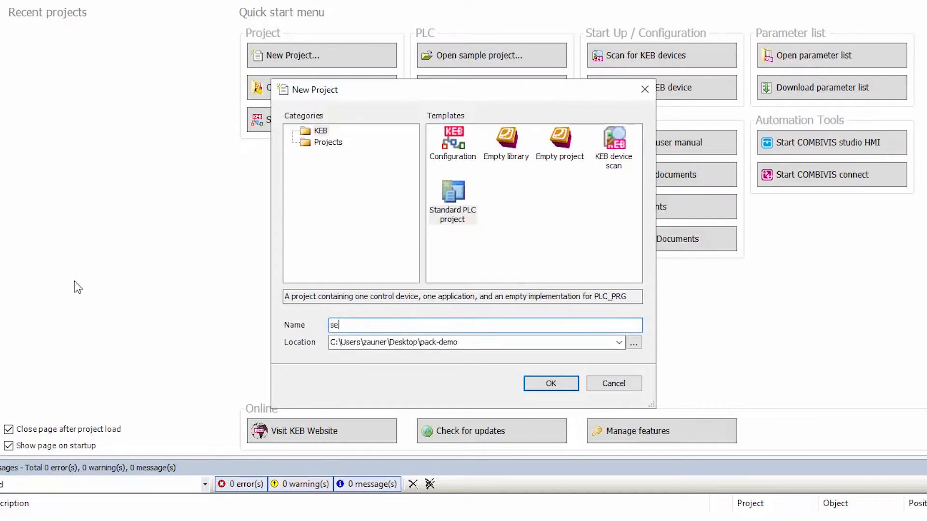
pyautogui.click(551, 383)
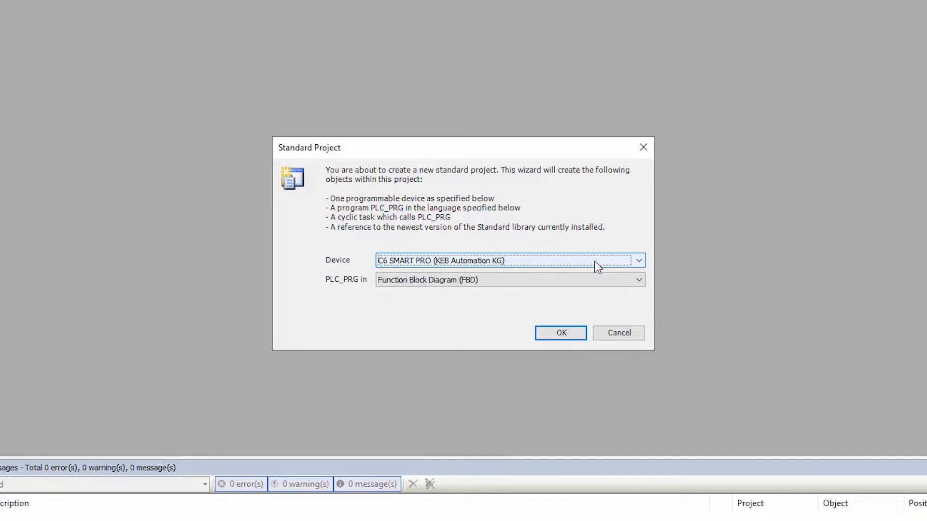
# Step: Keep C6 SMART PRO as device, choose Function Block Diagram for PLC_PRG, and confirm
pyautogui.click(639, 261)
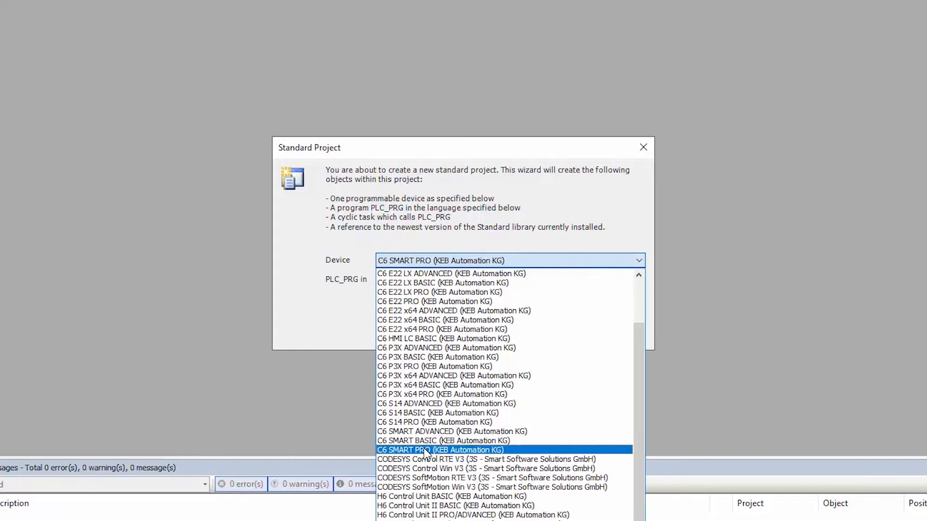
pyautogui.click(440, 450)
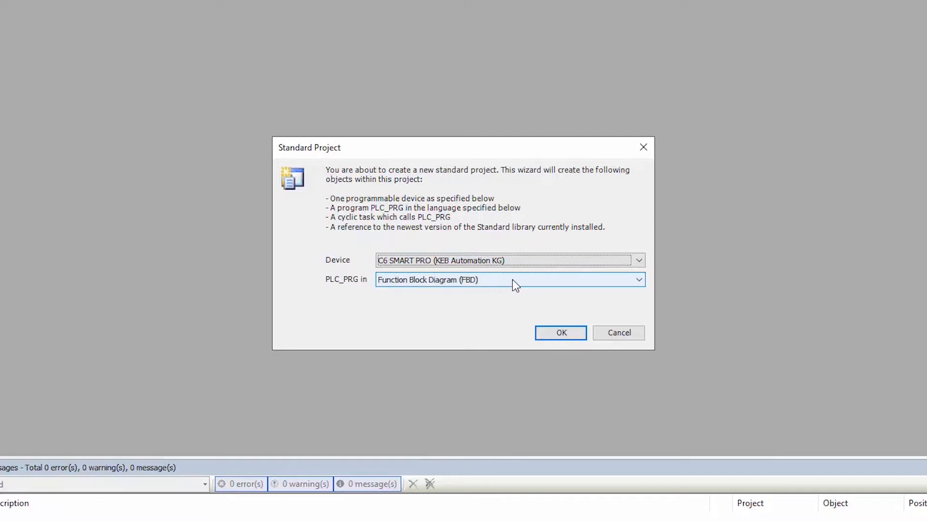
pyautogui.click(638, 279)
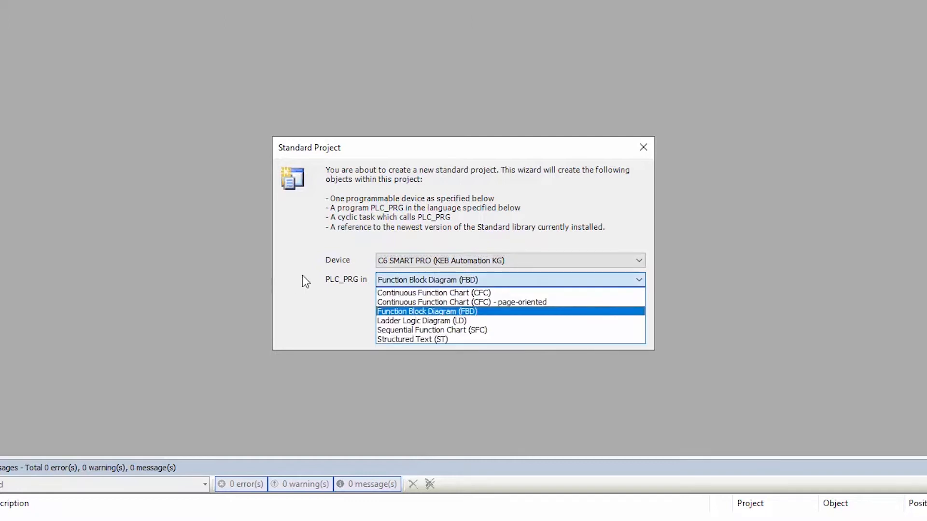
pyautogui.moveTo(494, 285)
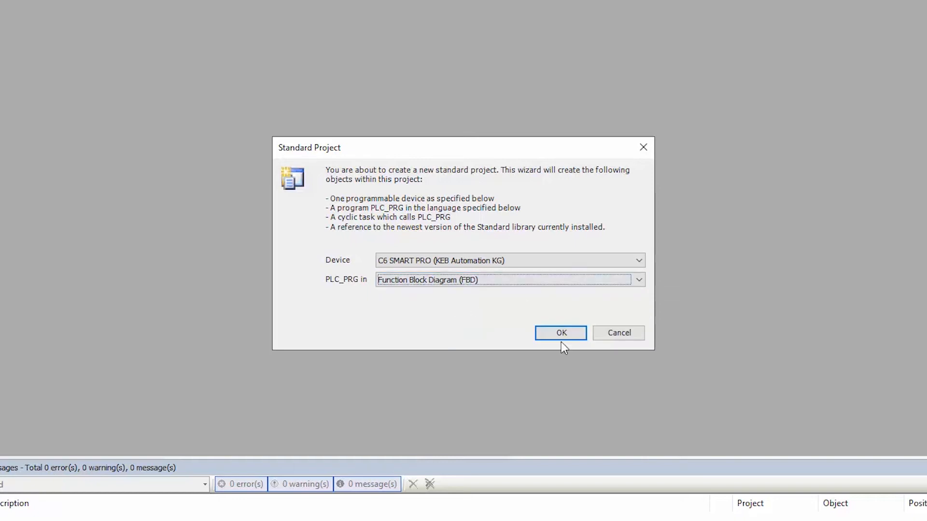
pyautogui.click(560, 333)
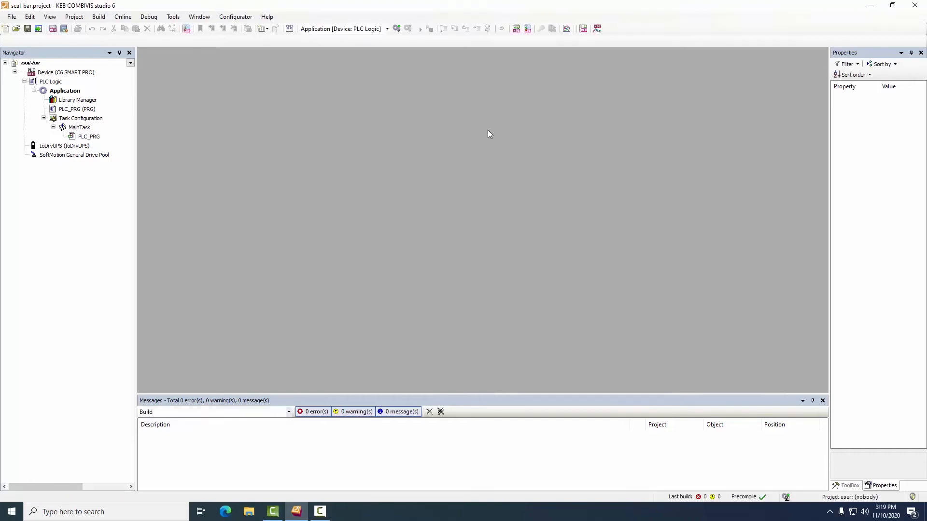
pyautogui.moveTo(494, 119)
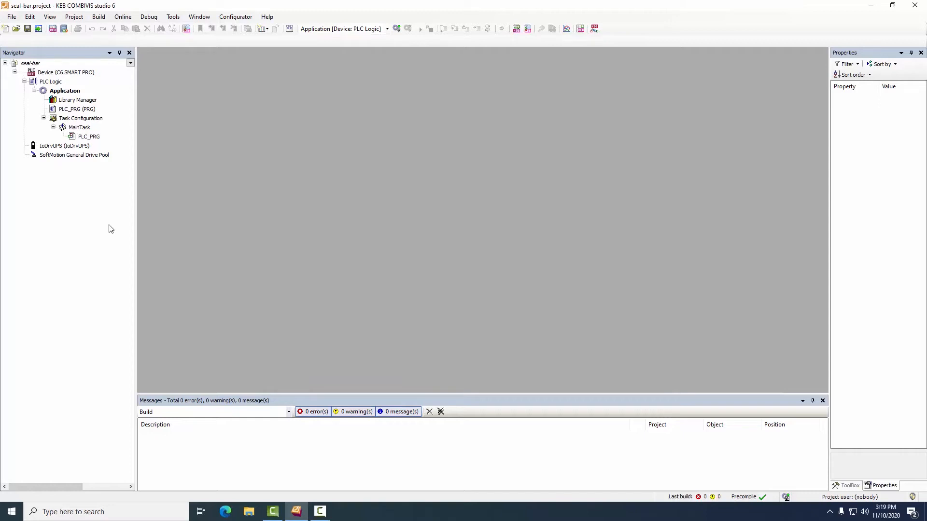
pyautogui.moveTo(72, 211)
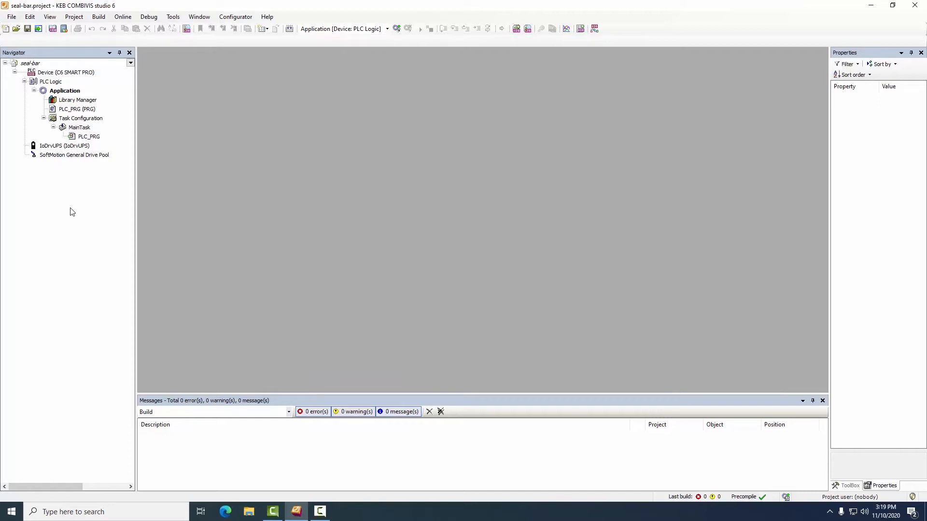
pyautogui.moveTo(60, 194)
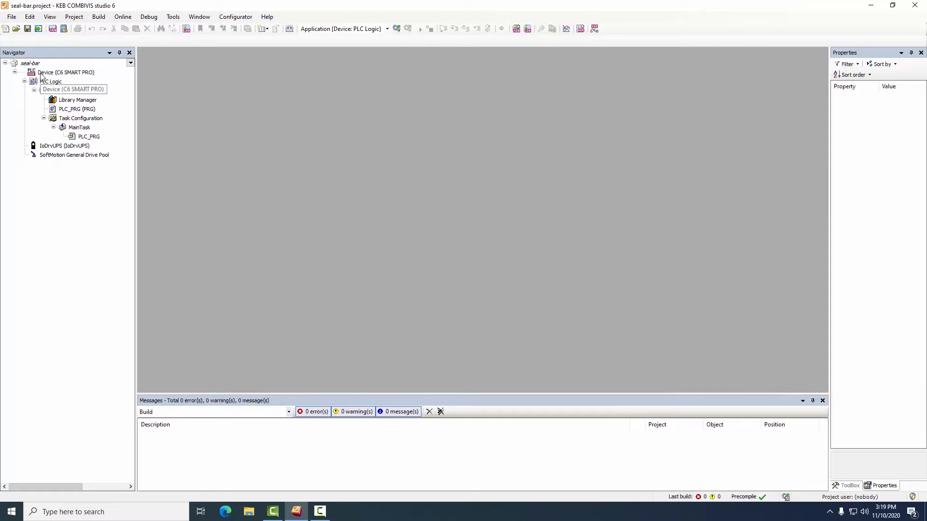
# Step: Add an EtherCAT Master C6 SMART under the controller device
pyautogui.rightClick(53, 73)
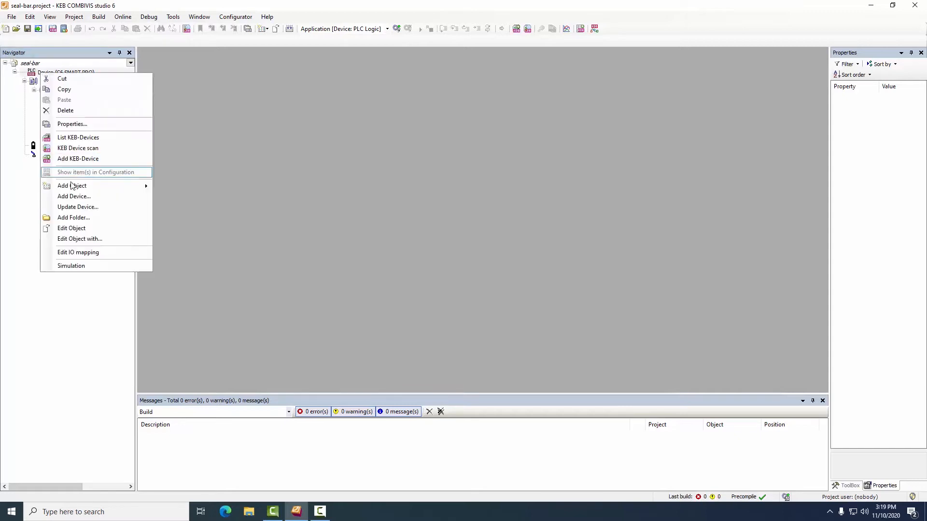
pyautogui.click(74, 196)
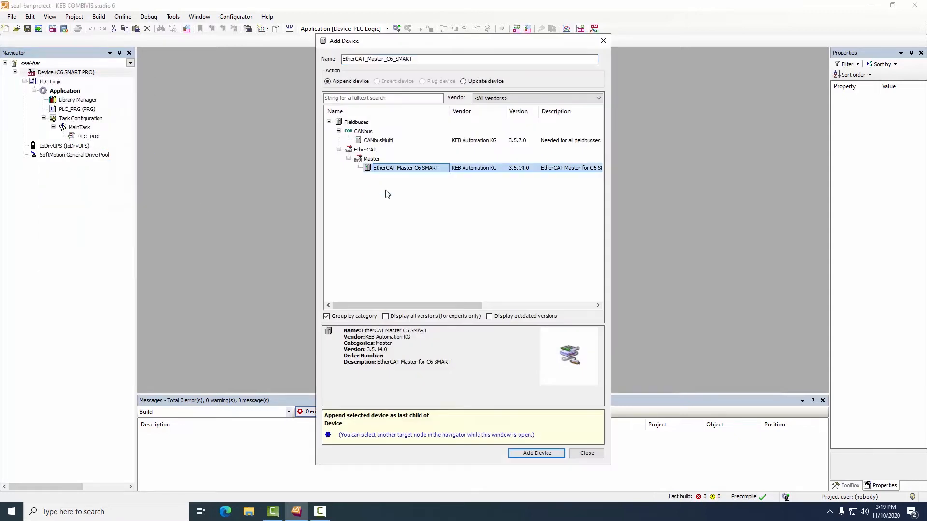
pyautogui.click(537, 454)
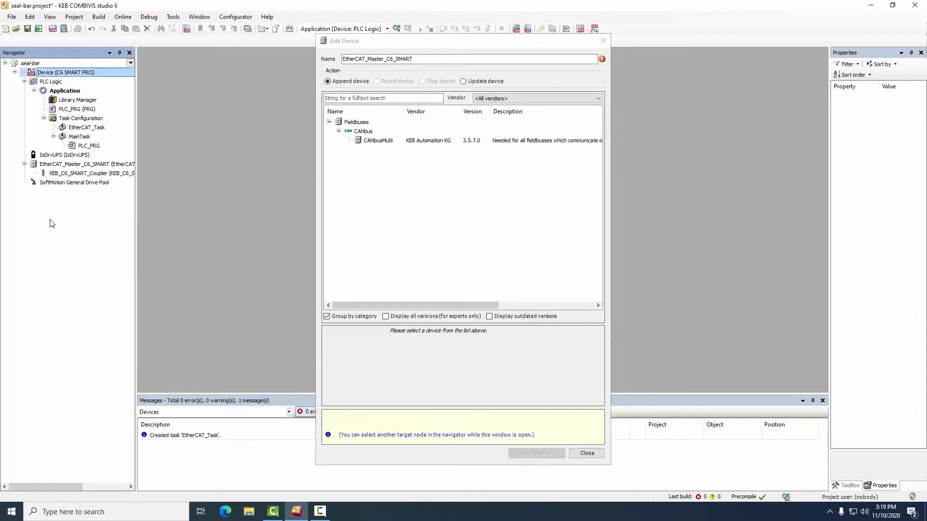
pyautogui.moveTo(71, 182)
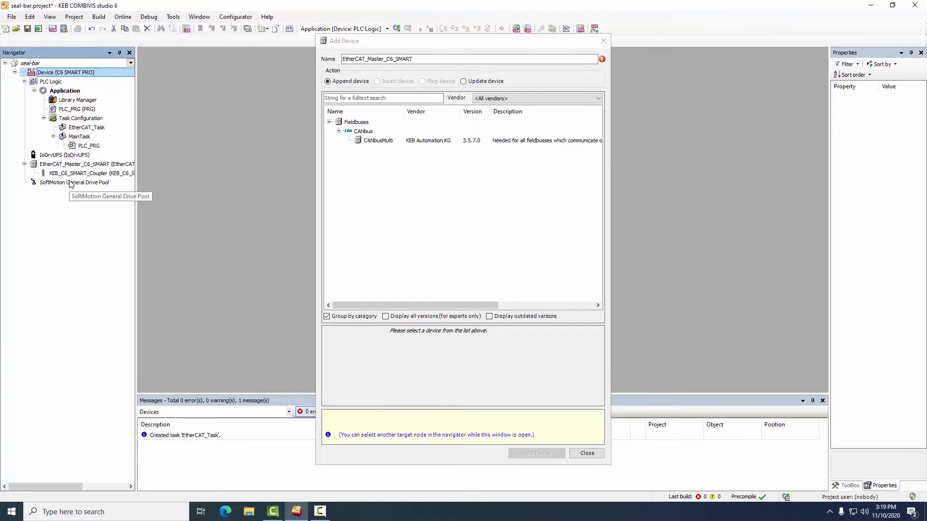
pyautogui.moveTo(75, 173)
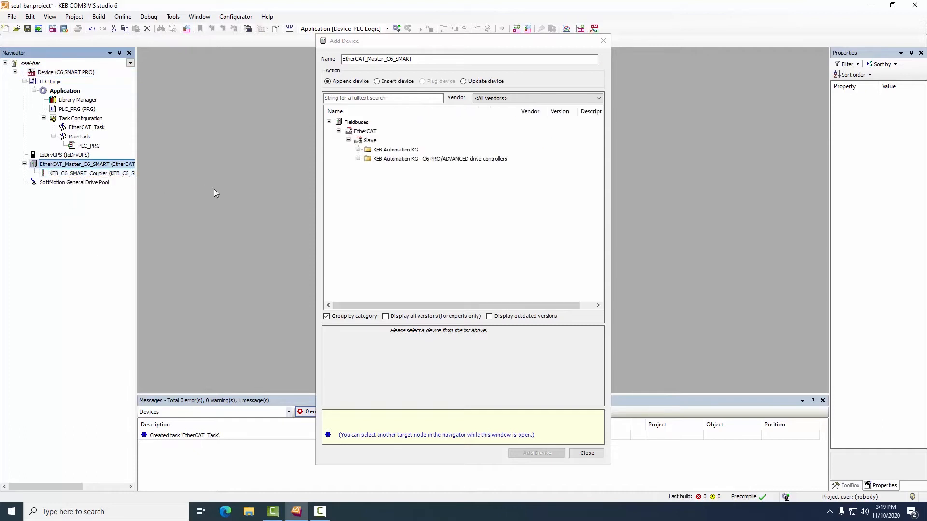
# Step: Add a KEB S6A PRO ADV drive under the EtherCAT master
pyautogui.click(357, 159)
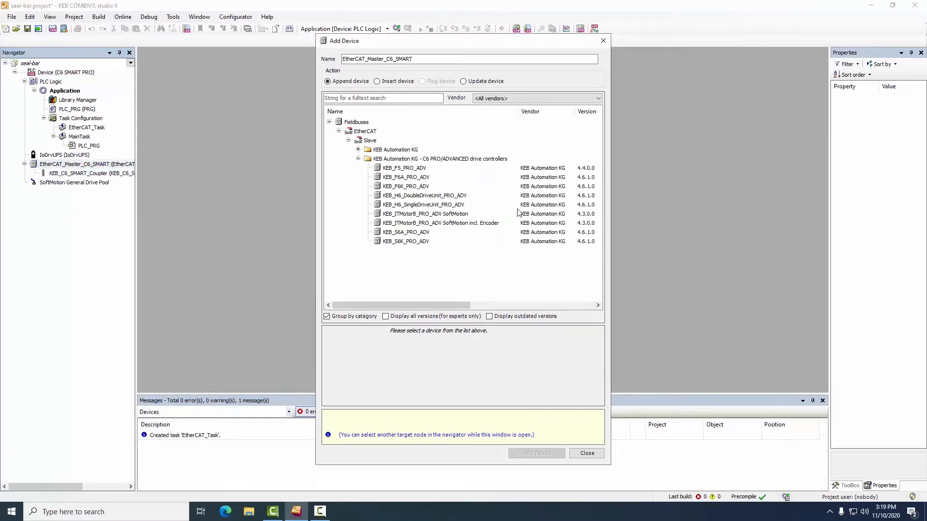
pyautogui.click(405, 231)
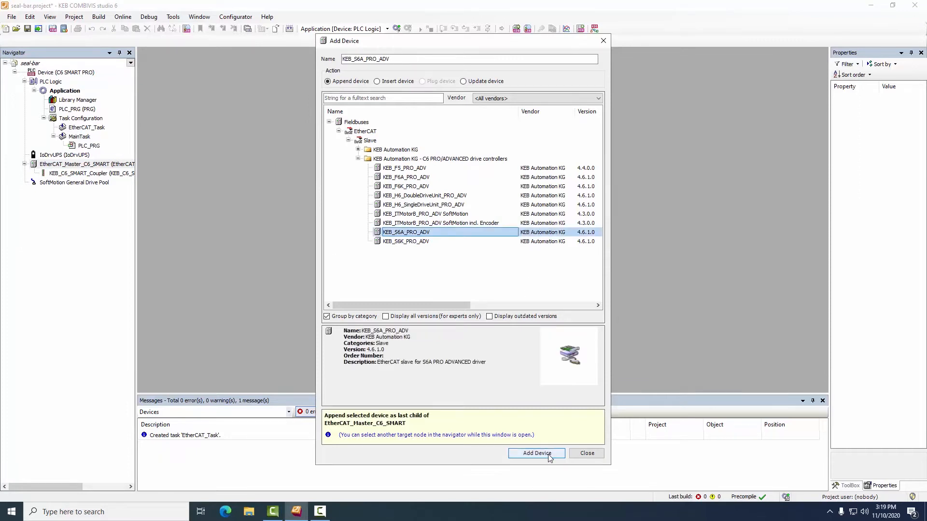
pyautogui.click(537, 453)
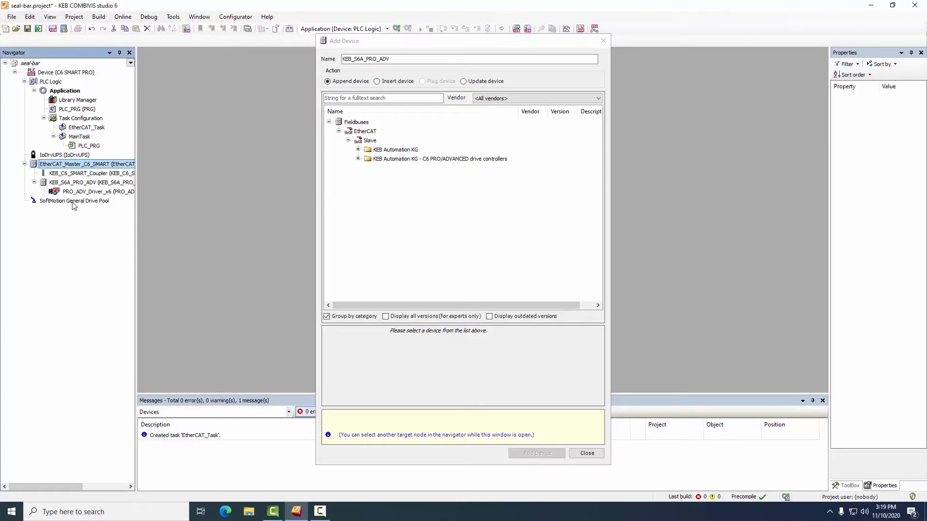
# Step: Add a virtual SoftMotion drive to the Drive Pool and close the Add Device window
pyautogui.click(75, 200)
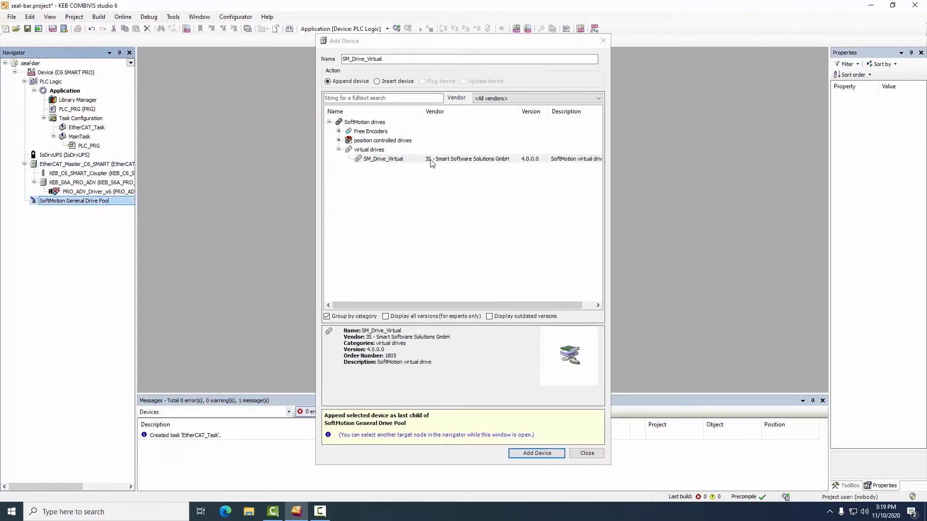
pyautogui.click(383, 158)
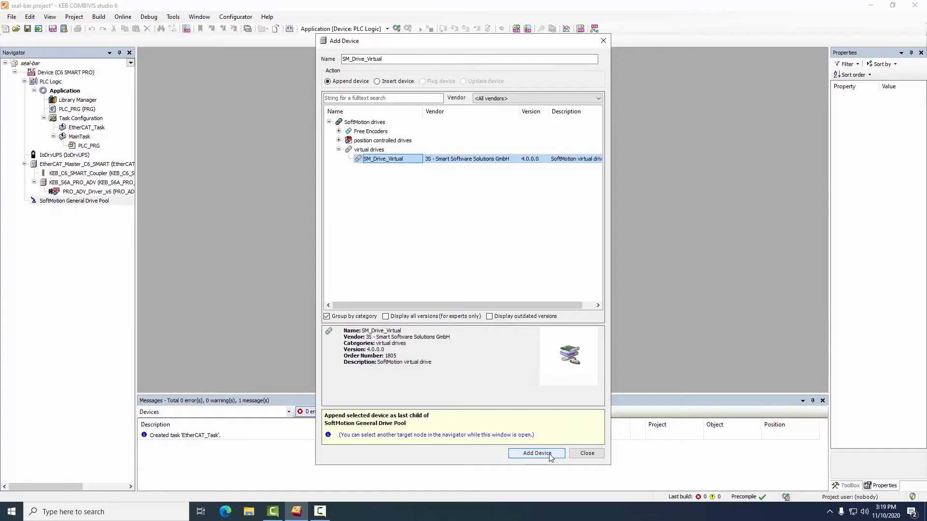
pyautogui.click(537, 453)
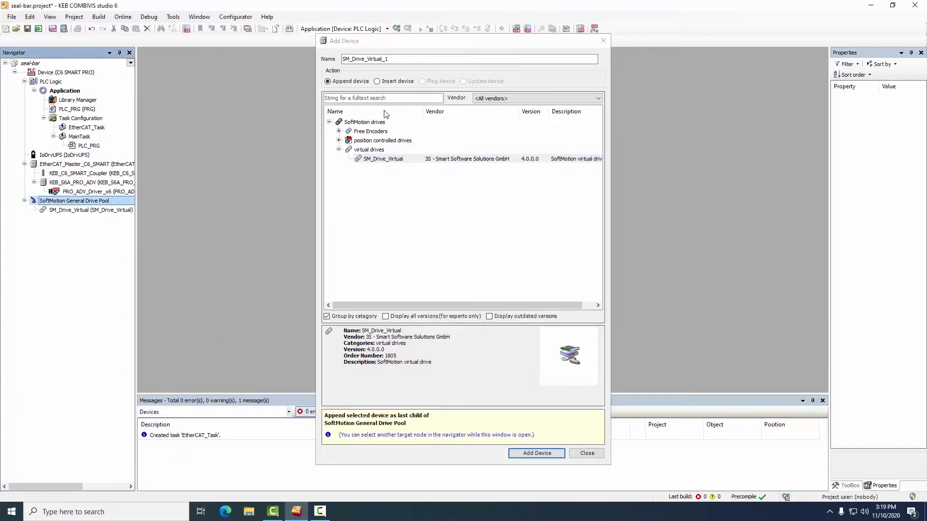
pyautogui.click(587, 454)
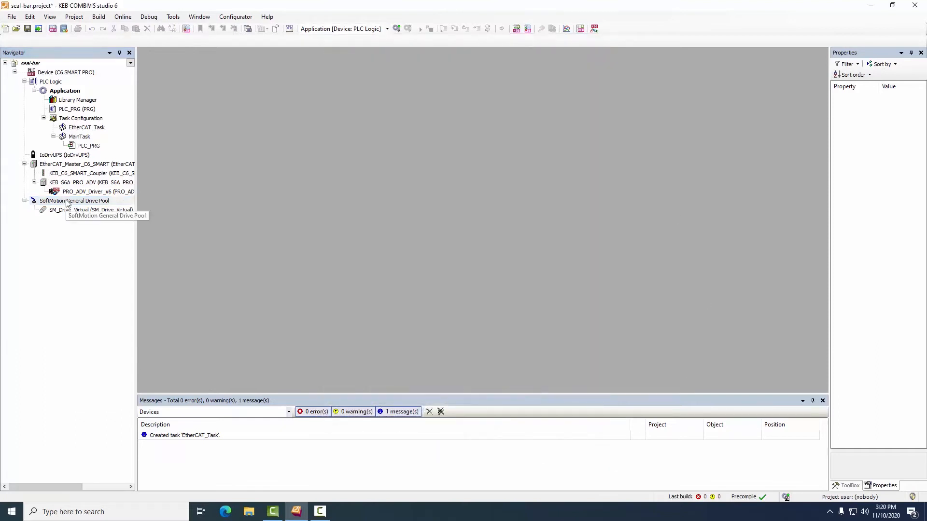
# Step: Rename the virtual drive to Infeed, refactoring all references
pyautogui.click(87, 209)
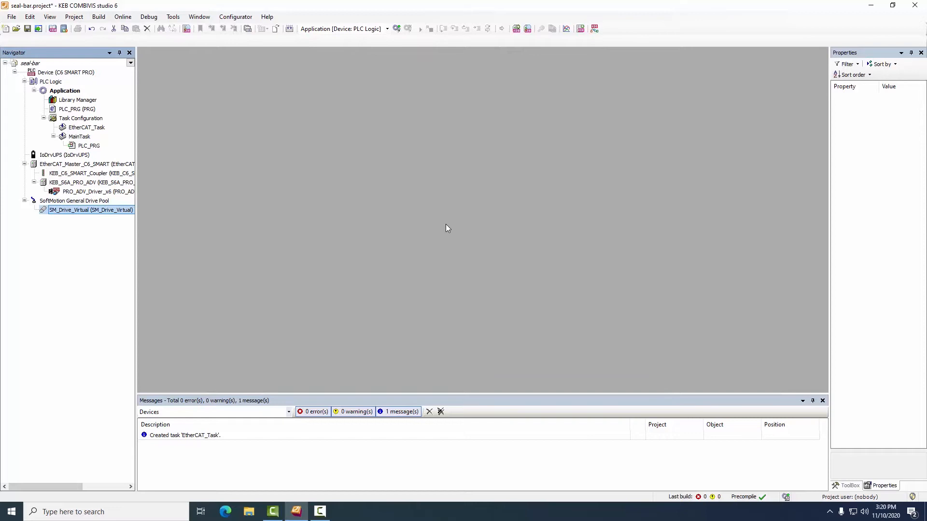
pyautogui.write('Infe')
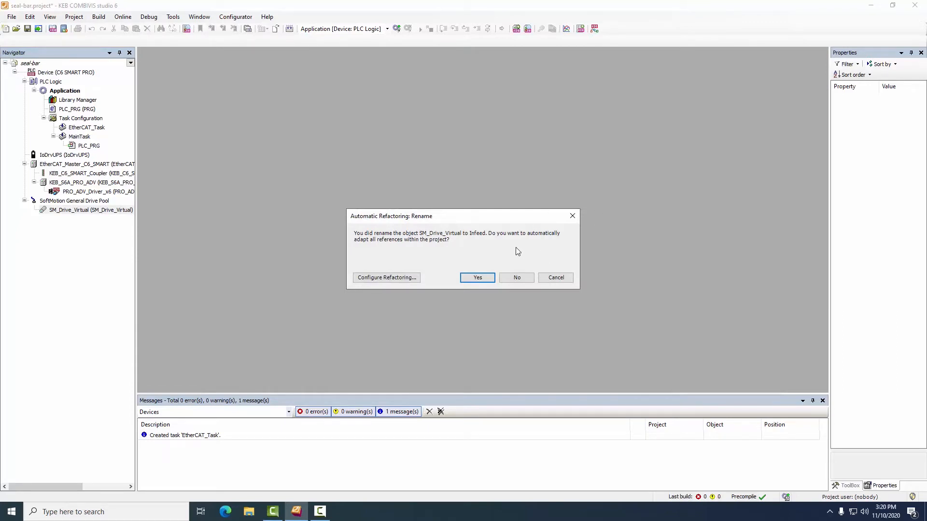
pyautogui.moveTo(486, 281)
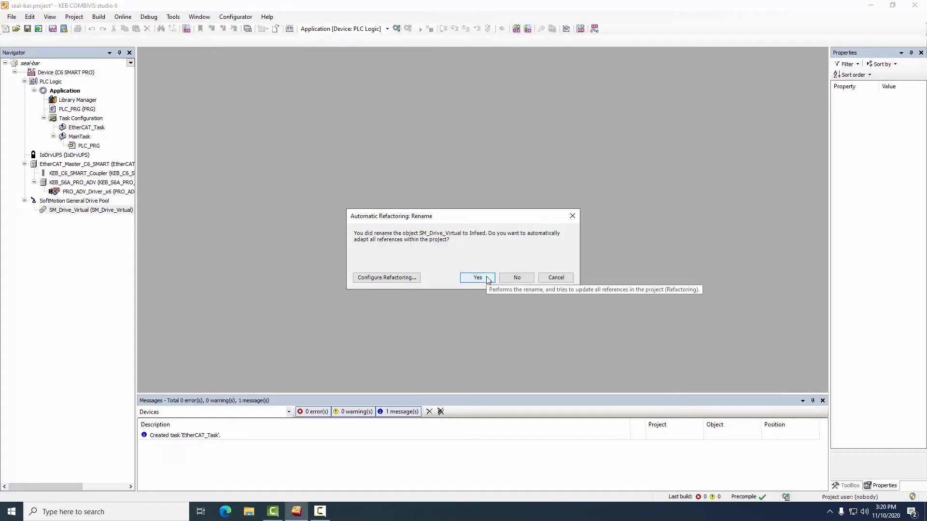
pyautogui.click(477, 278)
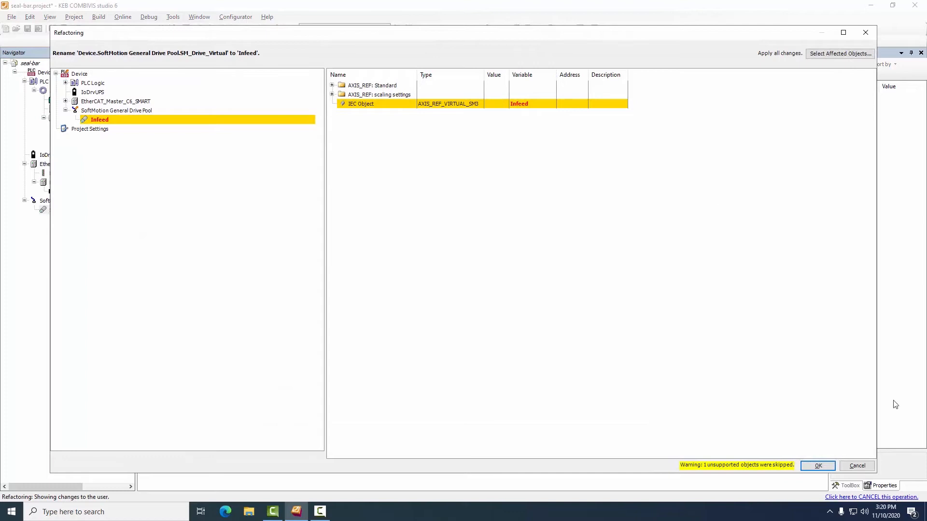
pyautogui.click(818, 467)
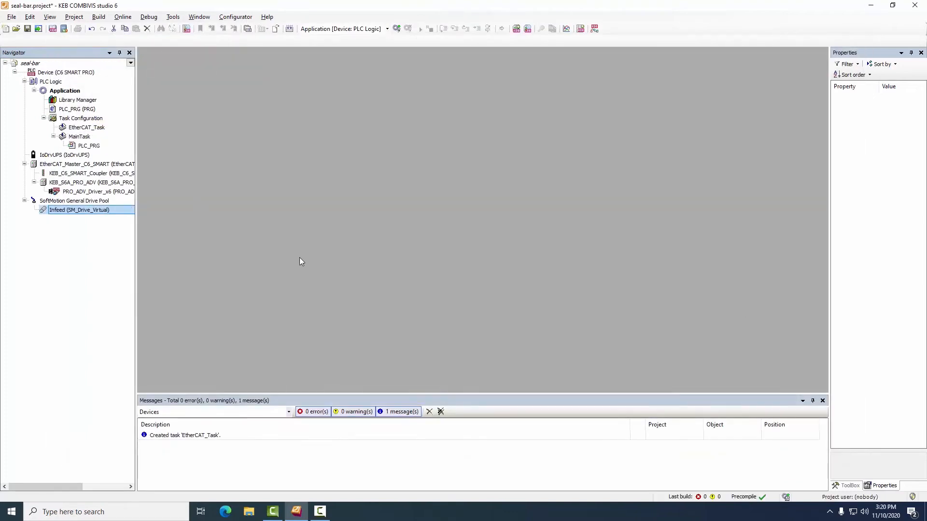
# Step: Rename the S6A drive's axis to SealBar, refactoring all references
pyautogui.click(91, 191)
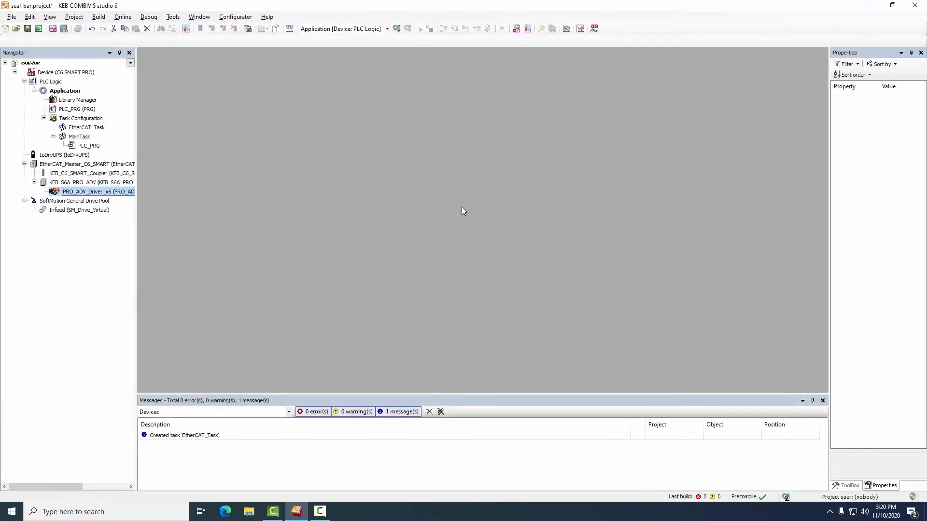
pyautogui.write('Seal')
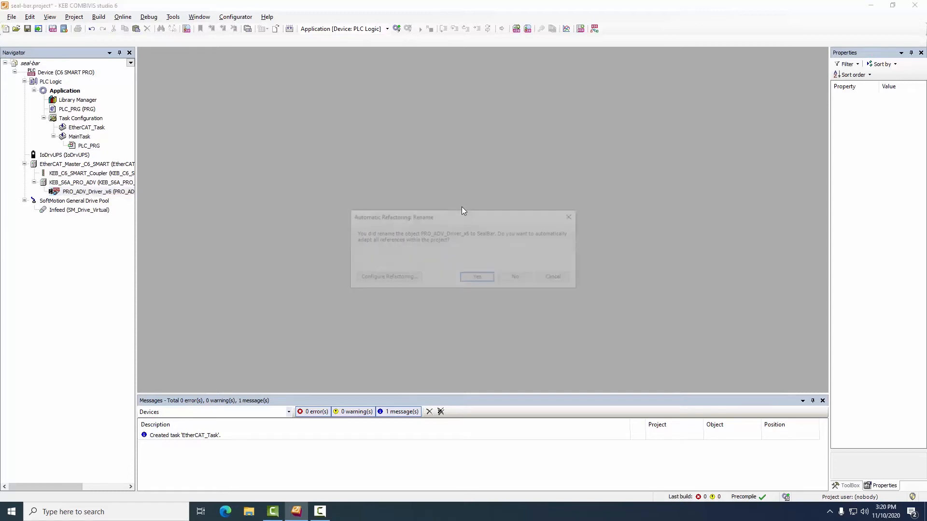
pyautogui.click(477, 276)
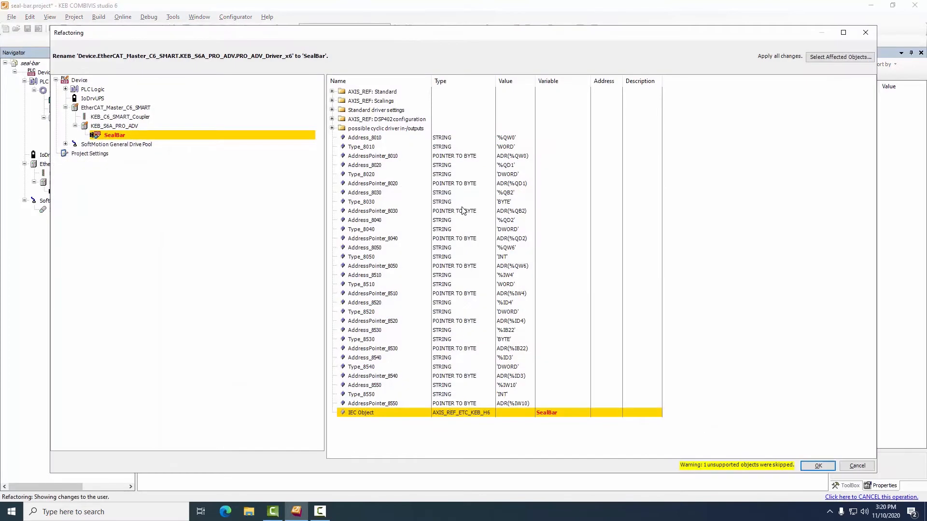
pyautogui.click(819, 466)
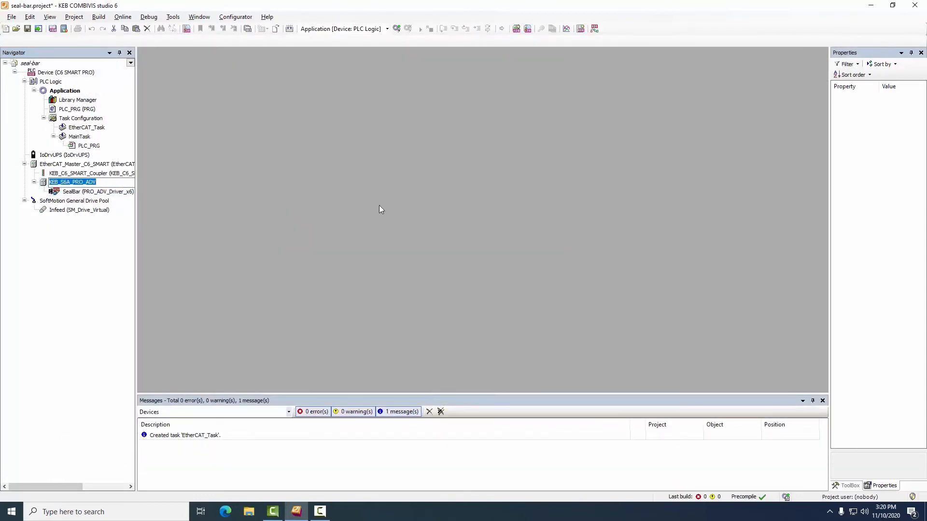
# Step: Rename the S6A drive device to VFD103 across the project
pyautogui.write('VFD103')
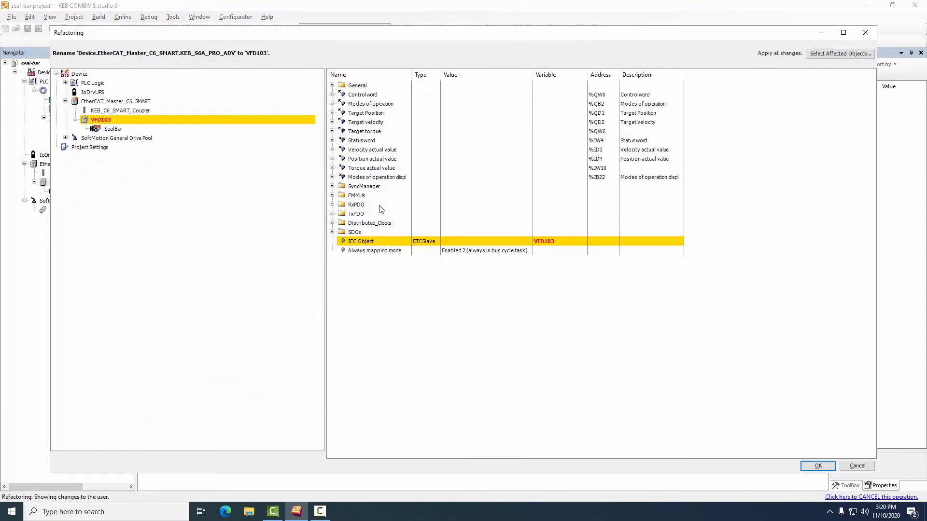
pyautogui.click(818, 466)
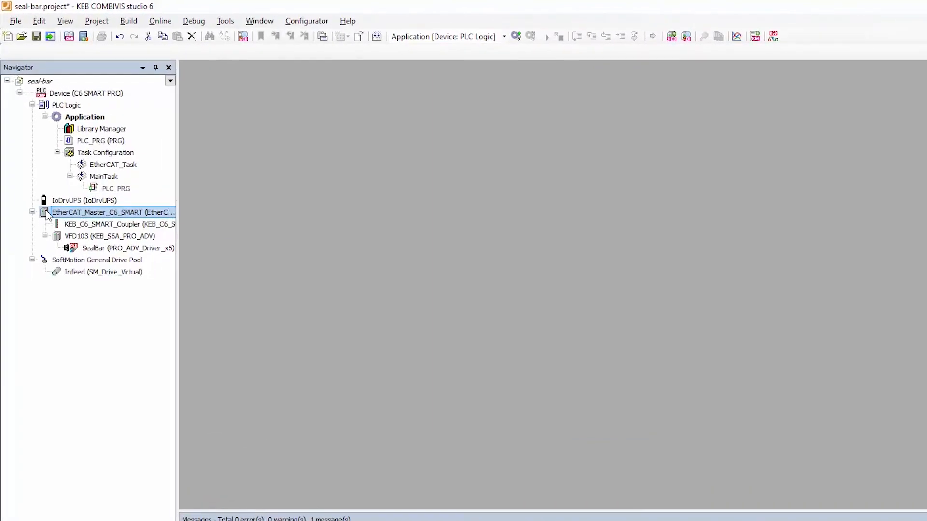
# Step: Set the EtherCAT master's distributed clock cycle time to 4000 µs
pyautogui.doubleClick(114, 213)
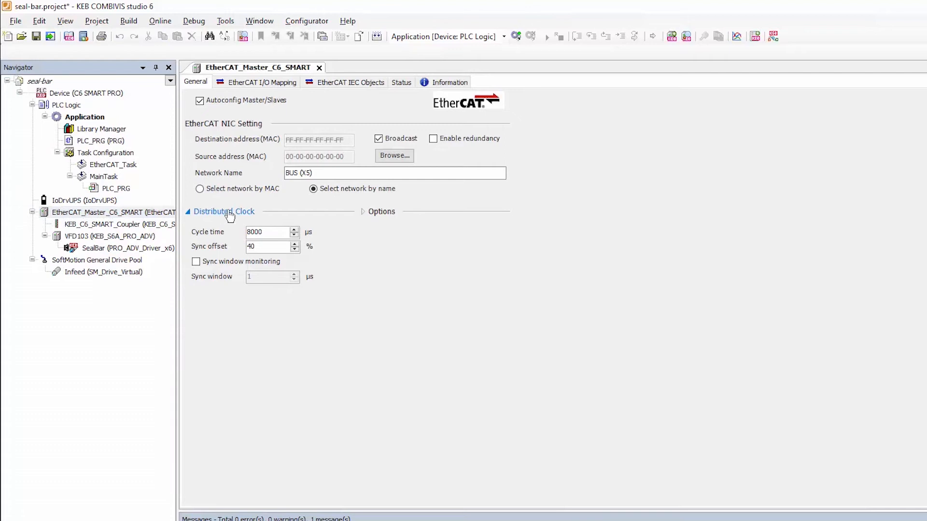
pyautogui.click(268, 232)
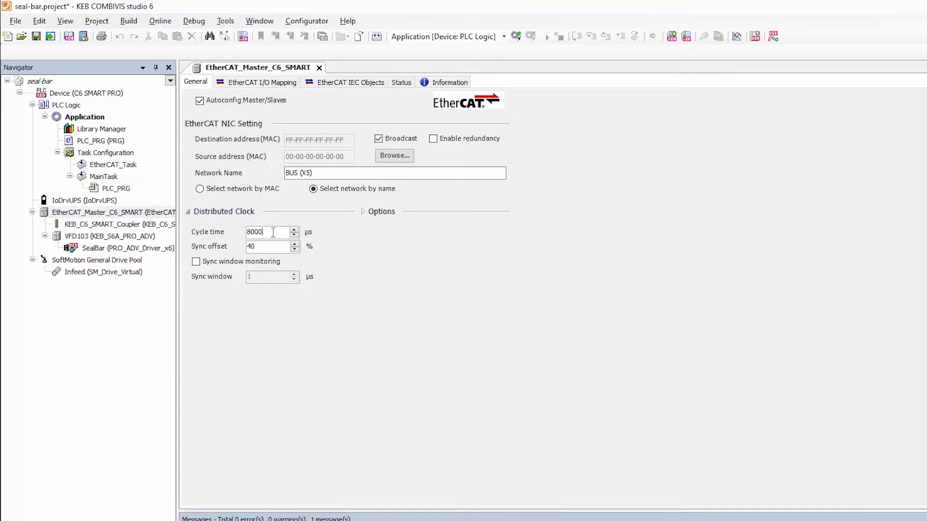
pyautogui.write('400')
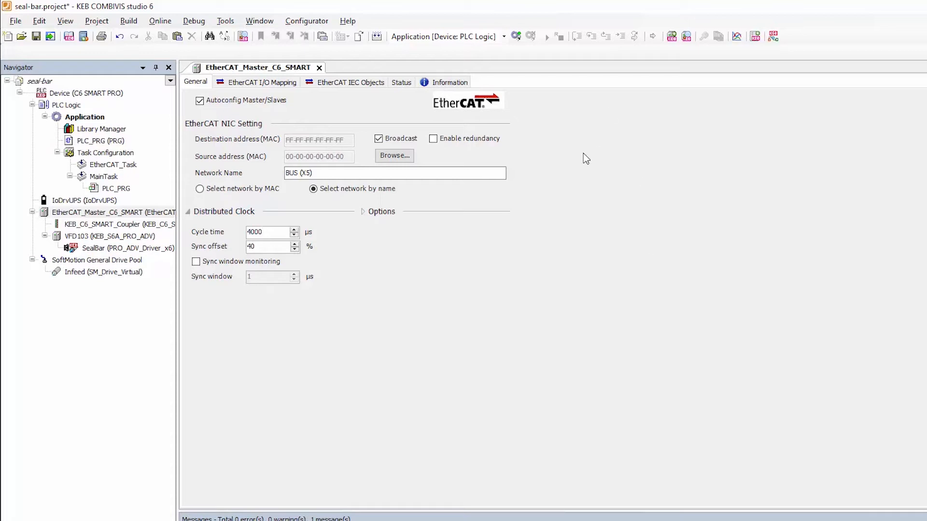
pyautogui.moveTo(377, 354)
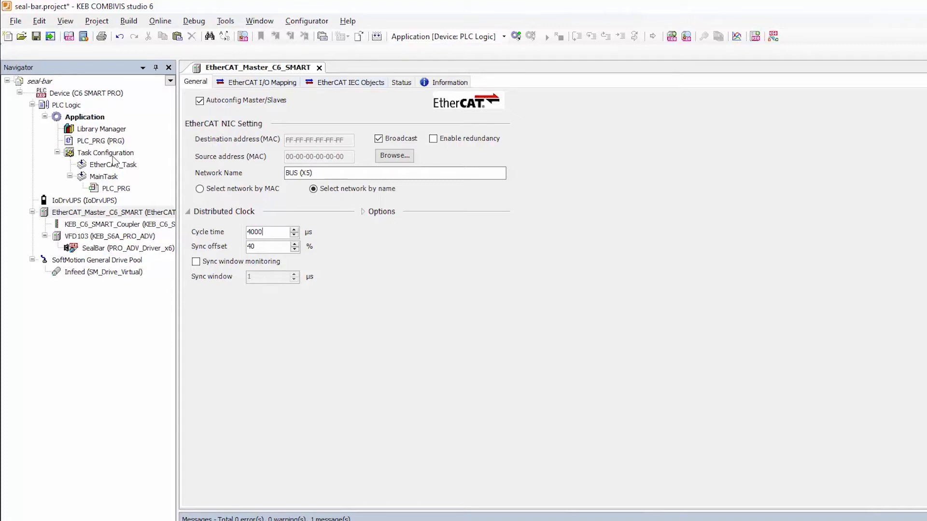
# Step: Move PLC_PRG under EtherCAT_Task and delete the empty MainTask
pyautogui.click(318, 68)
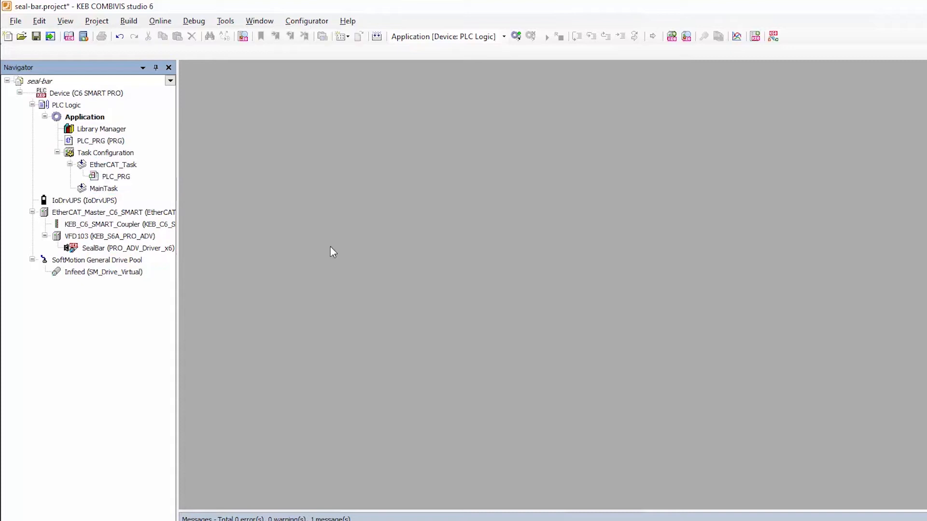
pyautogui.click(103, 188)
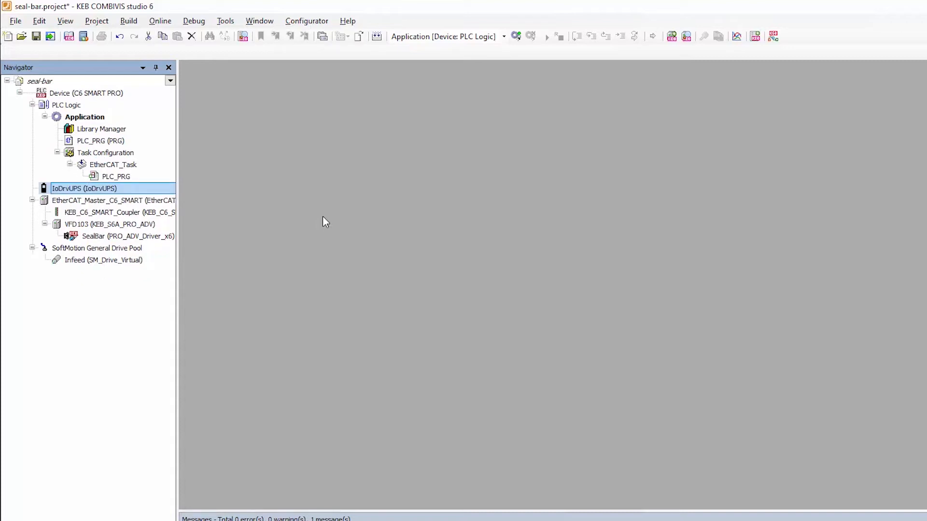
pyautogui.moveTo(73, 135)
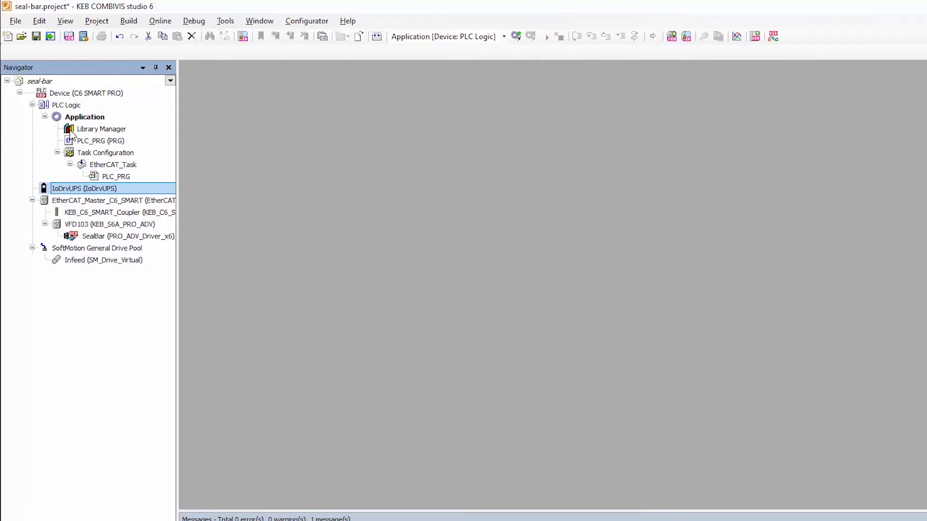
# Step: Show SM3_Basic's Movement function blocks in the Library Manager
pyautogui.doubleClick(102, 129)
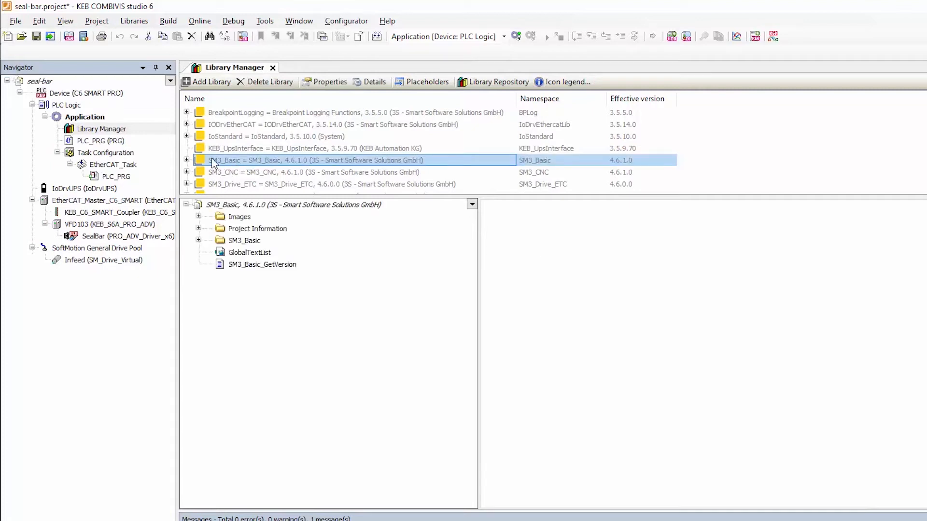
pyautogui.click(199, 240)
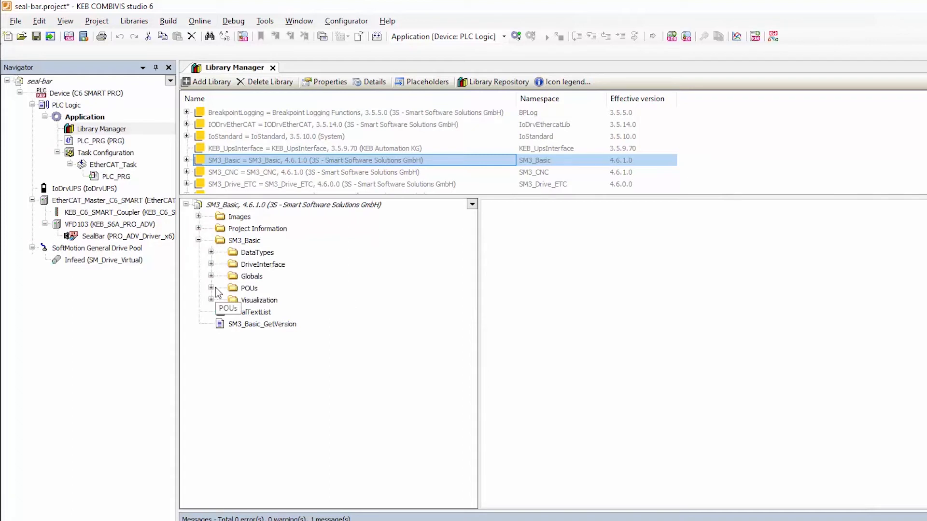
pyautogui.click(211, 288)
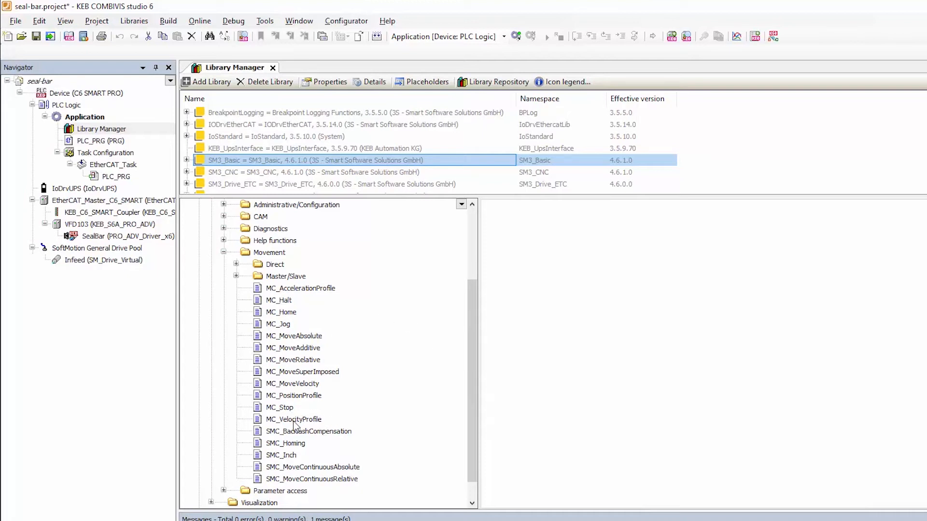
# Step: View MC_VelocityProfile, MC_Stop and MC_MoveAbsolute as graphical block diagrams
pyautogui.click(293, 419)
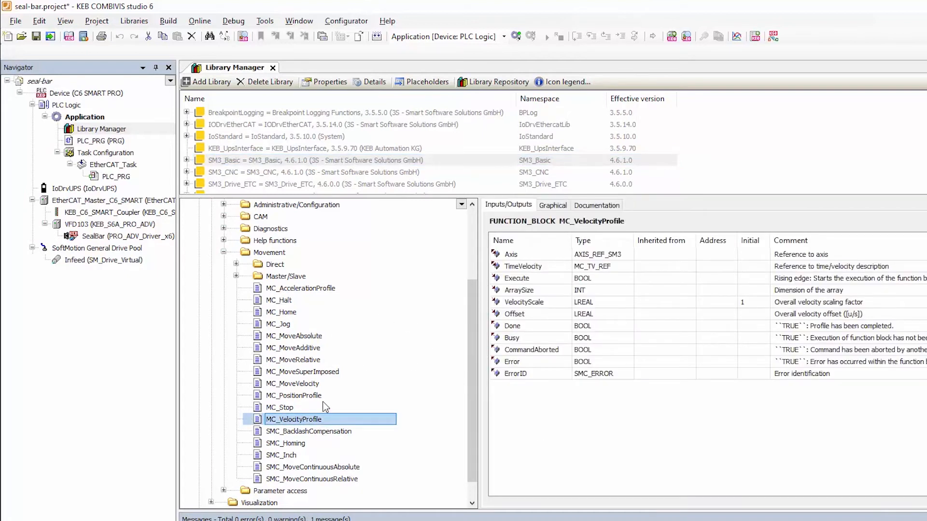
pyautogui.click(552, 205)
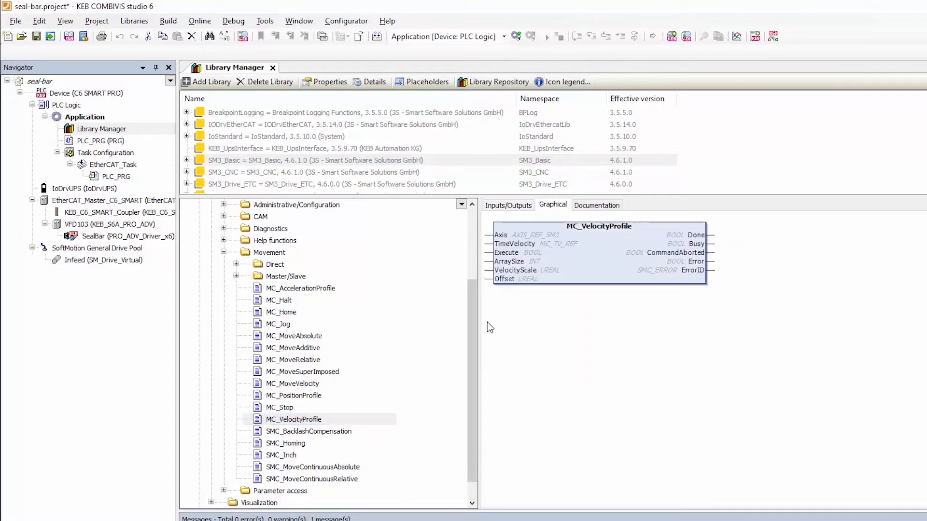
pyautogui.click(292, 419)
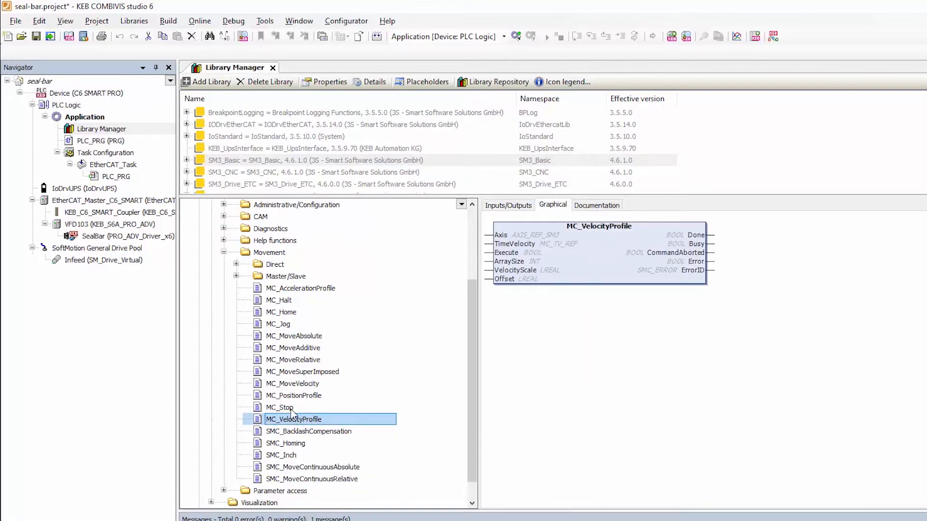
pyautogui.click(279, 407)
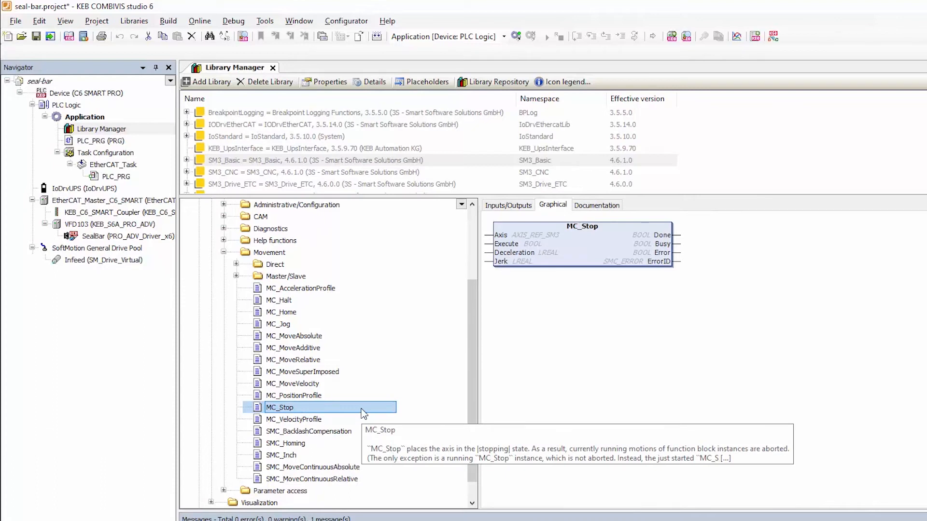
pyautogui.click(294, 336)
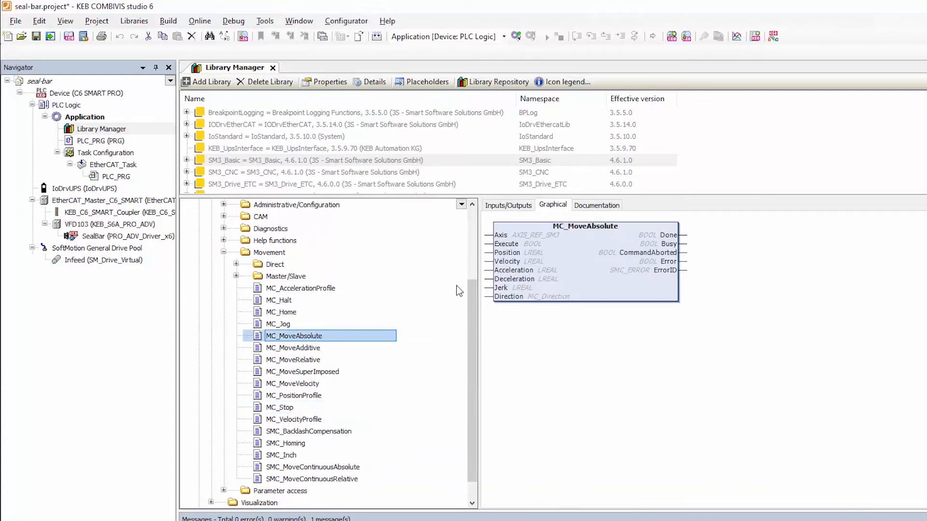
pyautogui.moveTo(334, 249)
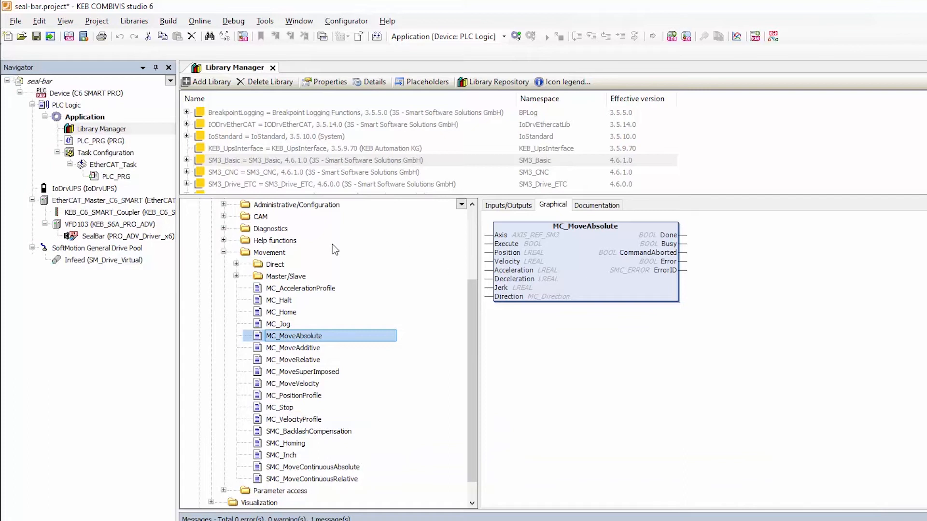
pyautogui.moveTo(302, 172)
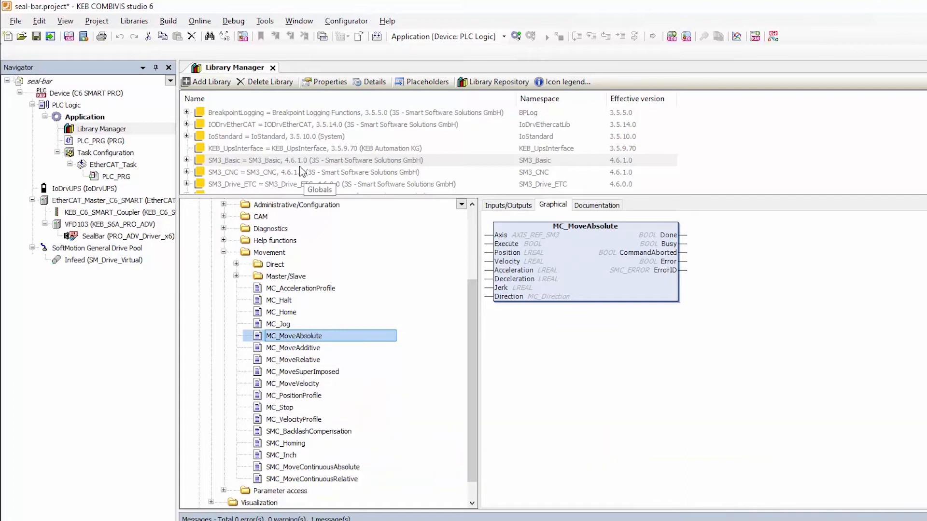
# Step: Add the KEB_SMC_UTILITY library from the Tools and Utility group to the project
pyautogui.click(205, 81)
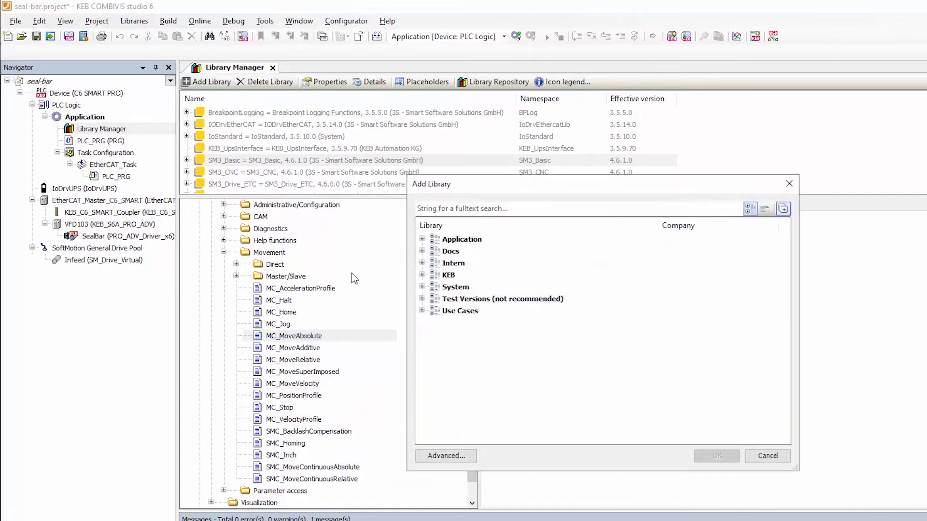
pyautogui.click(422, 276)
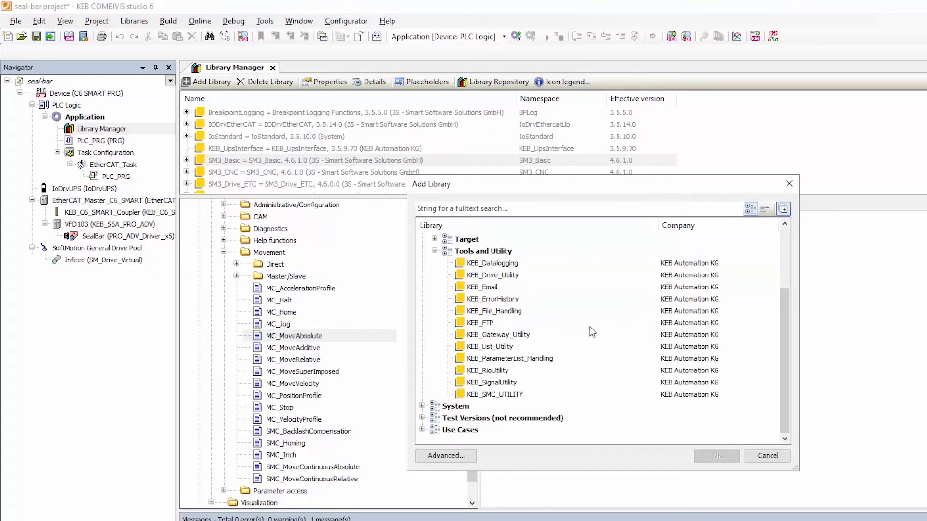
pyautogui.click(495, 394)
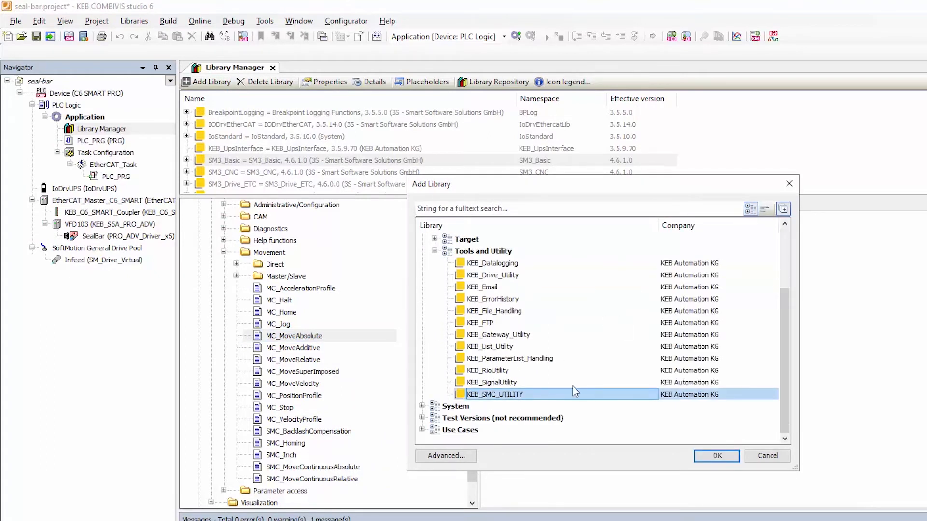
pyautogui.moveTo(496, 397)
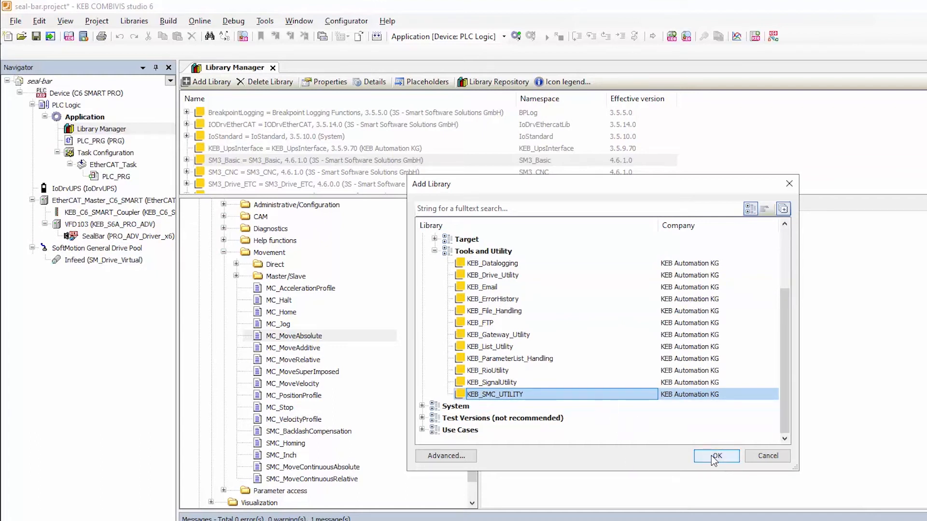
pyautogui.click(716, 456)
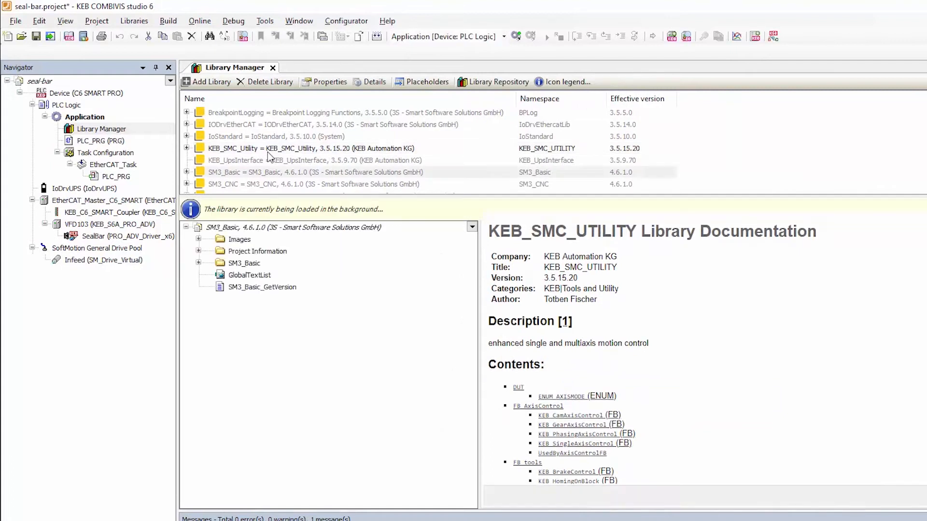
# Step: Read KEB_SingleAxisControl and KEB_CamAxisControl documentation, then view KEB_CamAxisControl graphically
pyautogui.click(281, 148)
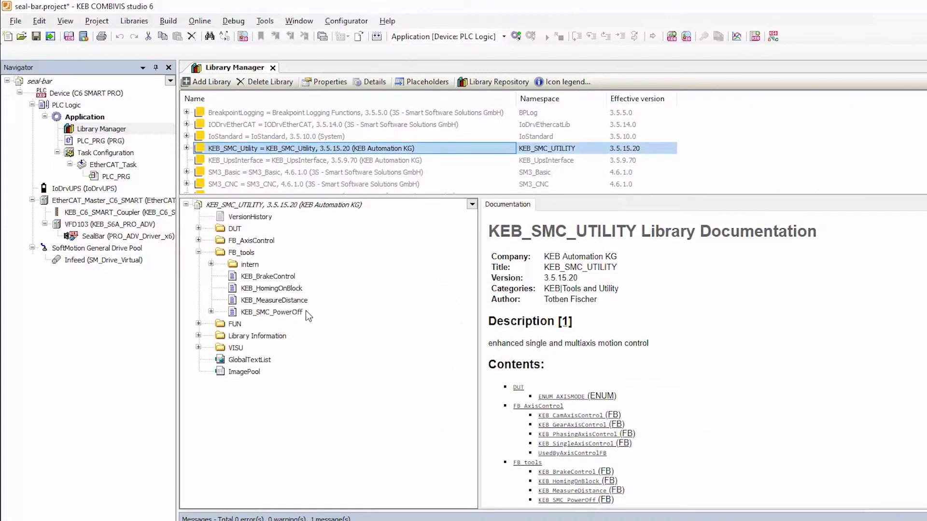
pyautogui.click(271, 312)
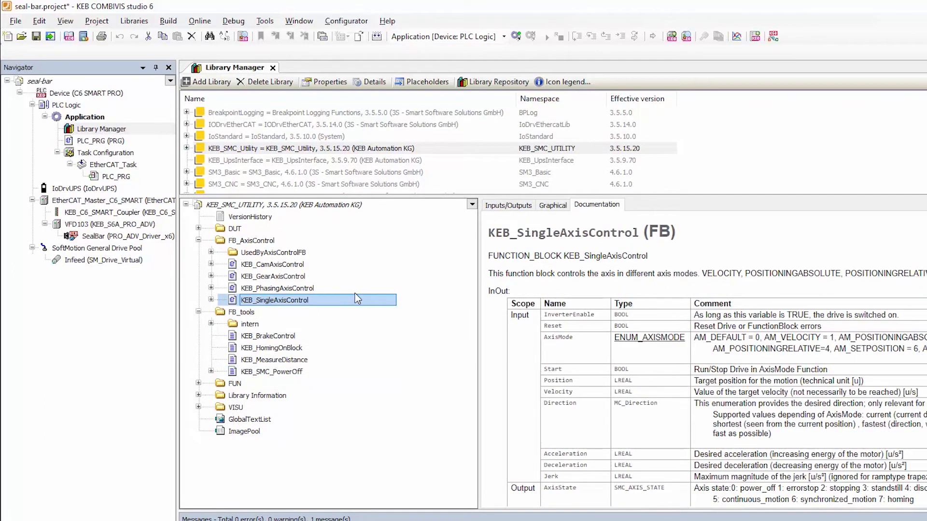
pyautogui.click(552, 205)
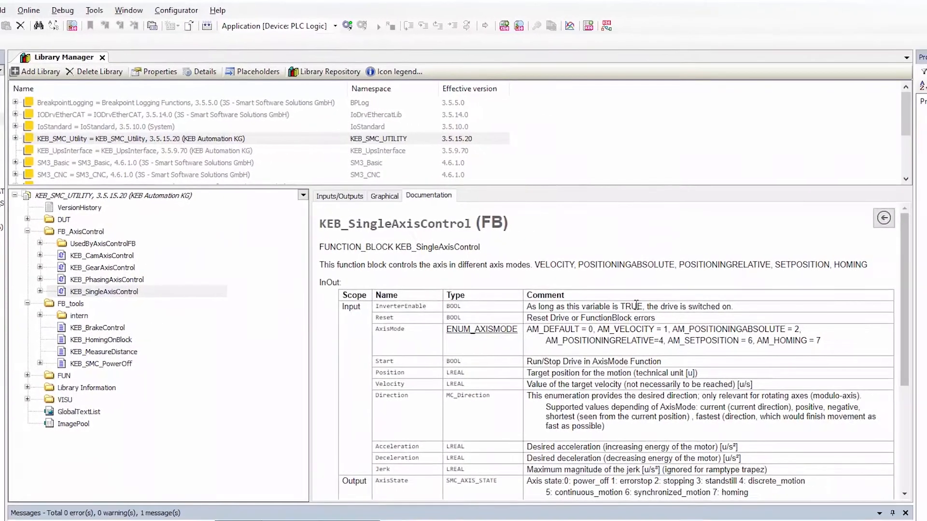
pyautogui.moveTo(647, 336)
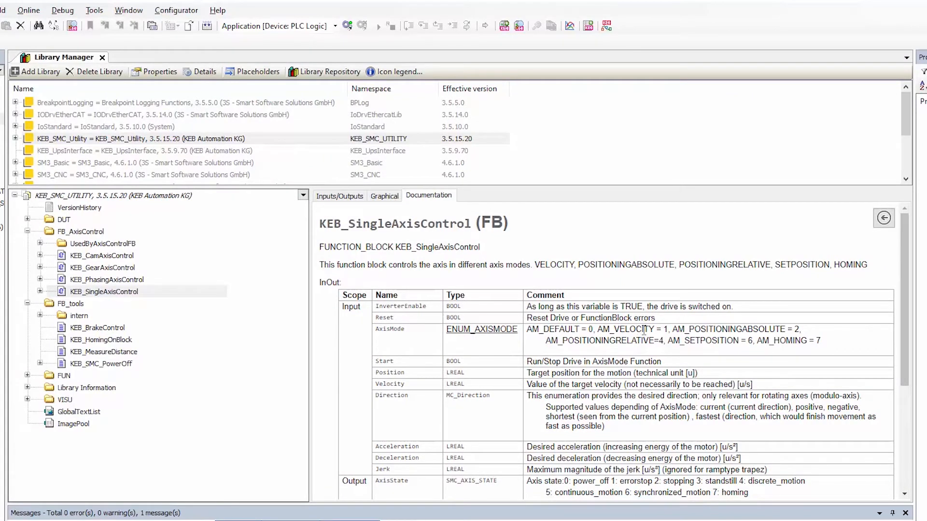
pyautogui.moveTo(607, 355)
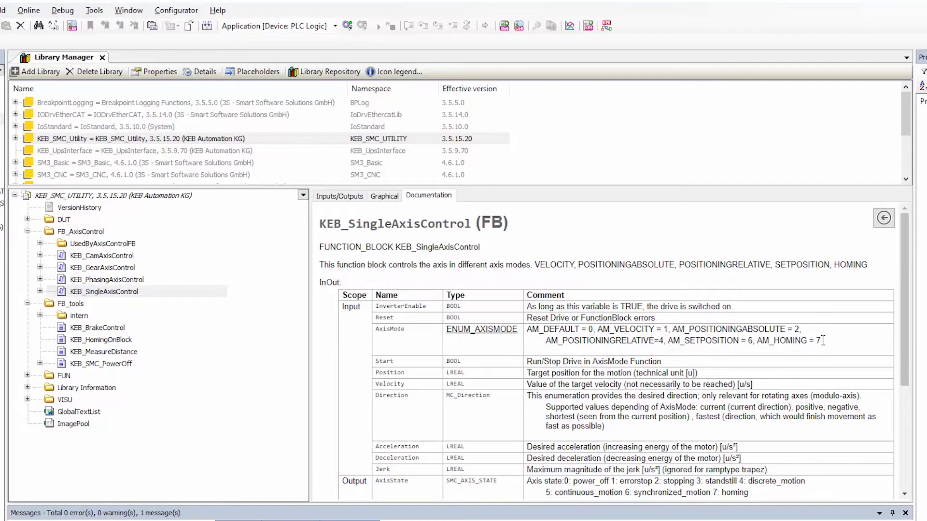
pyautogui.moveTo(208, 202)
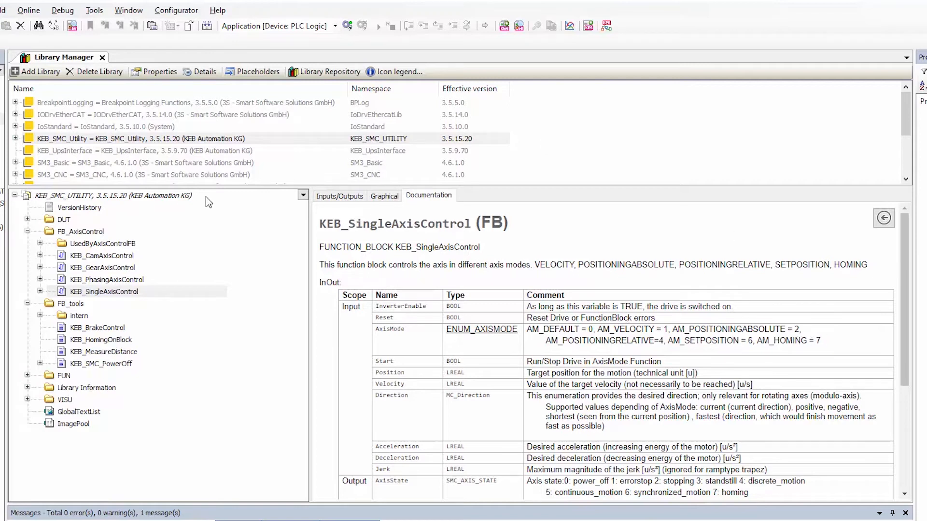
pyautogui.click(101, 255)
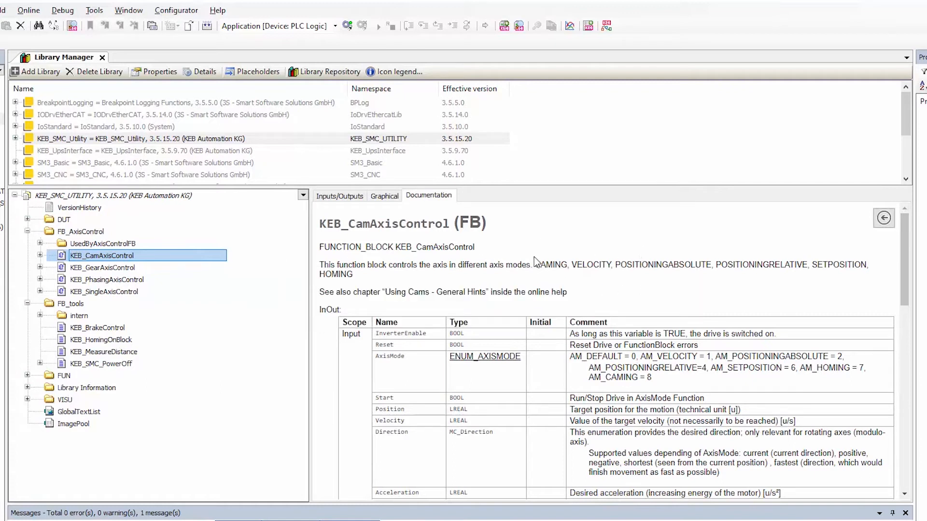
pyautogui.click(385, 195)
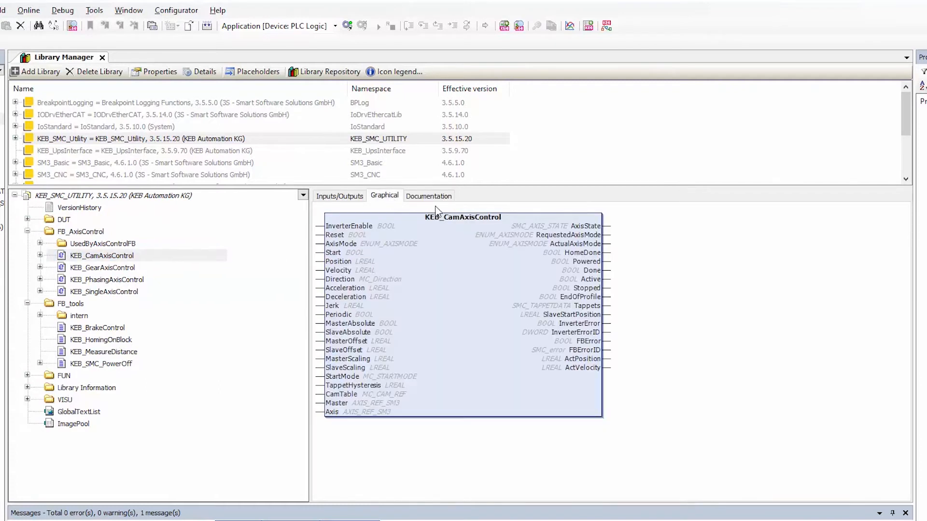
pyautogui.moveTo(477, 326)
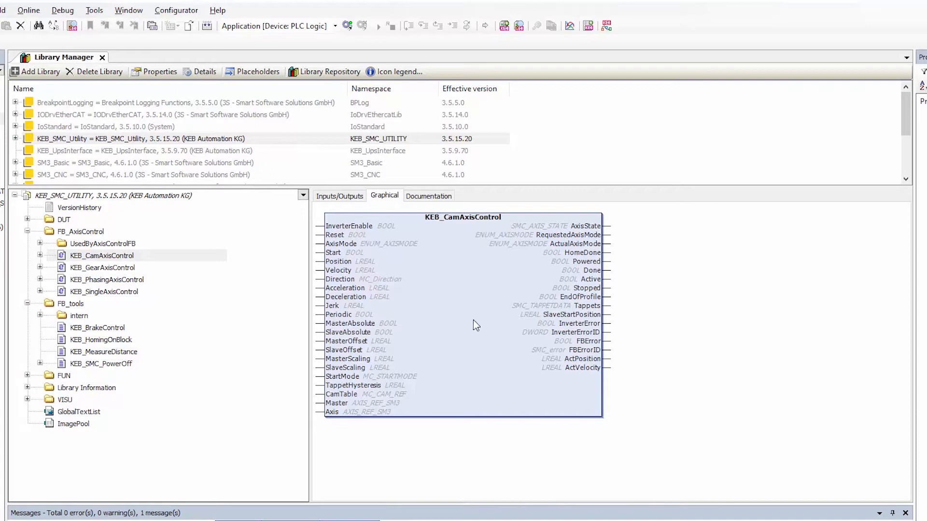
pyautogui.moveTo(493, 328)
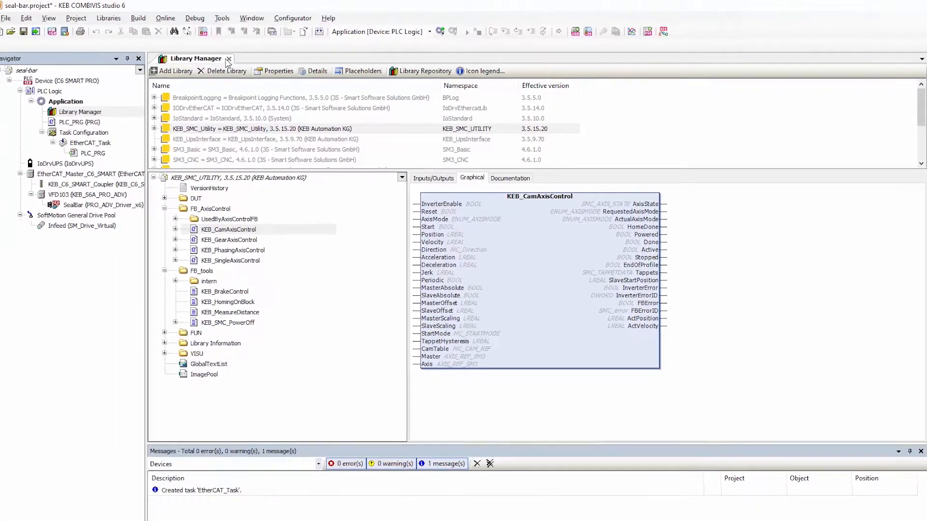
# Step: Insert a KEB_SingleAxisControl block named InfeedCtrl in PLC_PRG and add a second network
pyautogui.click(229, 58)
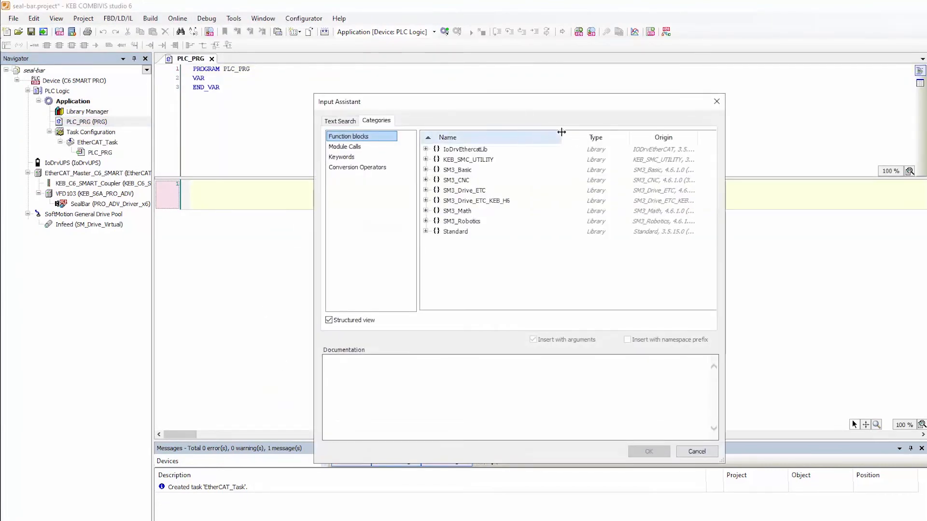
pyautogui.click(425, 159)
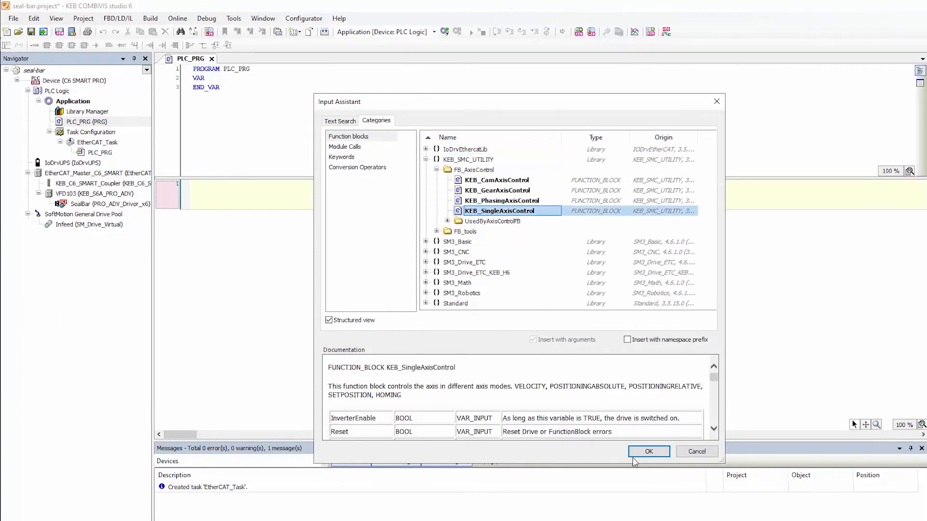
pyautogui.click(649, 452)
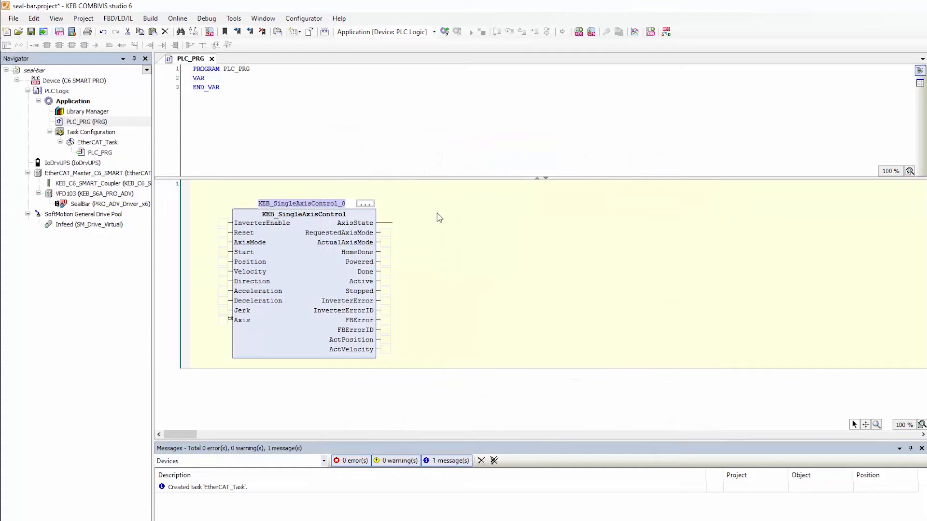
pyautogui.write('Infeee')
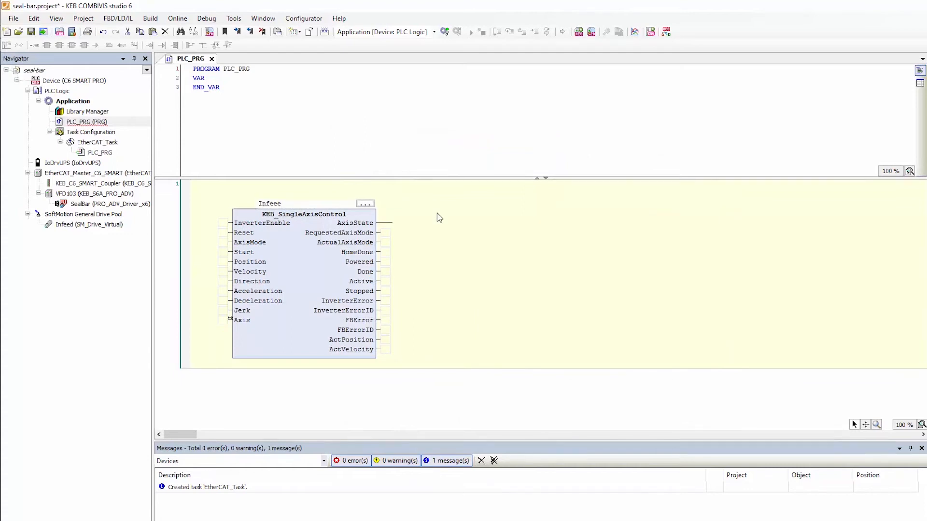
pyautogui.write('InfeedCtrl')
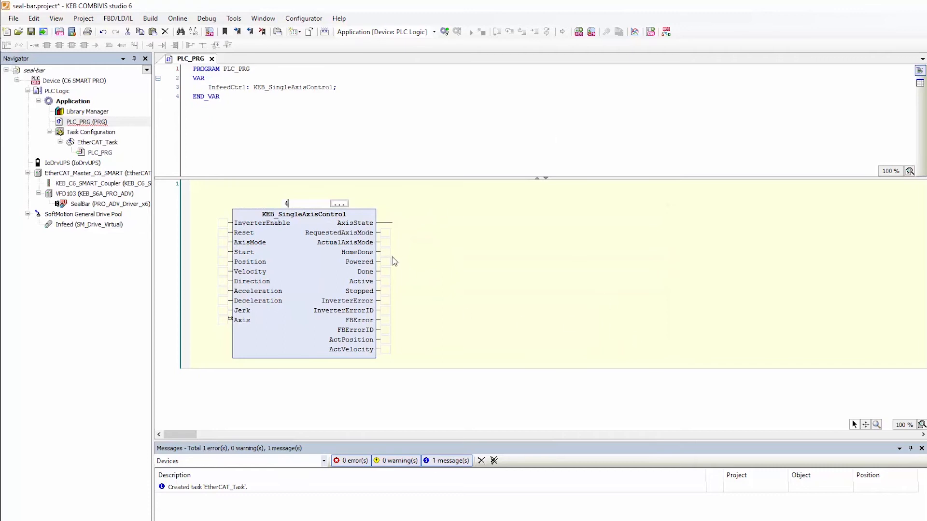
pyautogui.rightClick(554, 430)
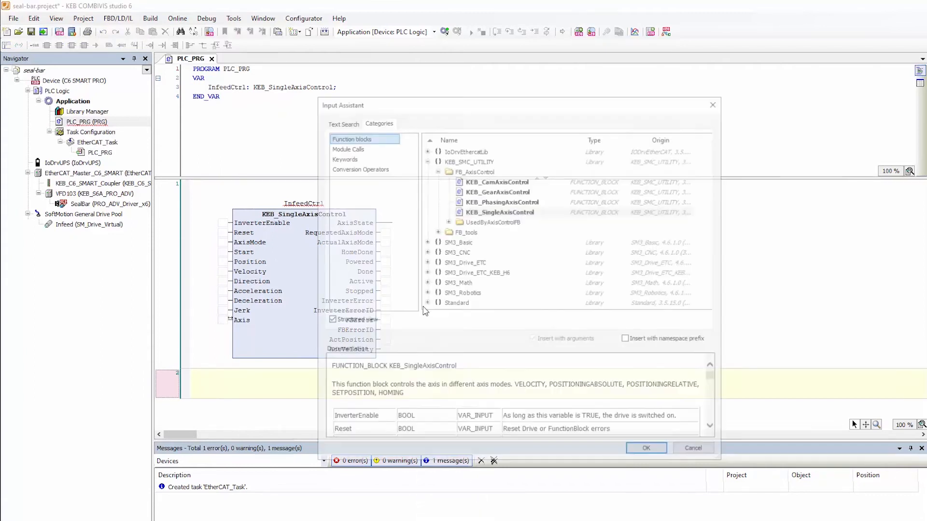
# Step: Insert a KEB_CamAxisControl block into the second network and auto-declare it as SealBarCtrl
pyautogui.click(498, 180)
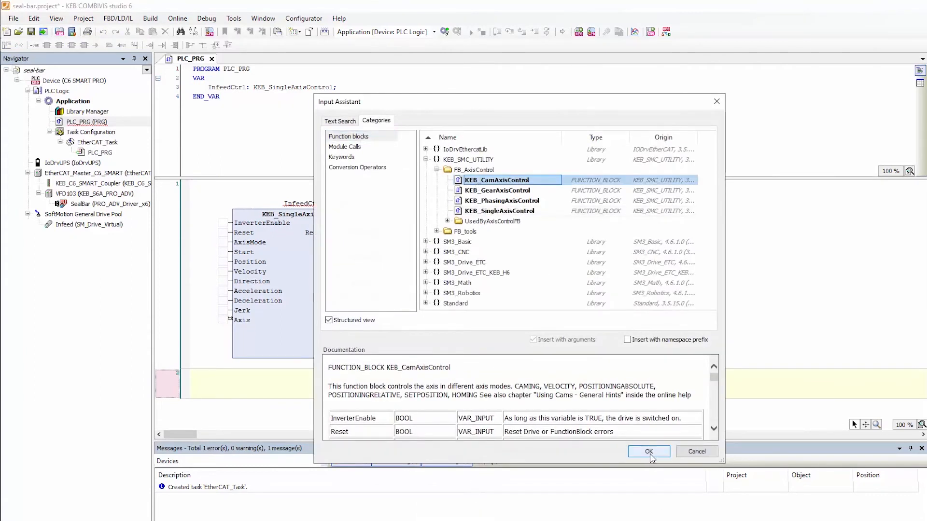
pyautogui.click(648, 451)
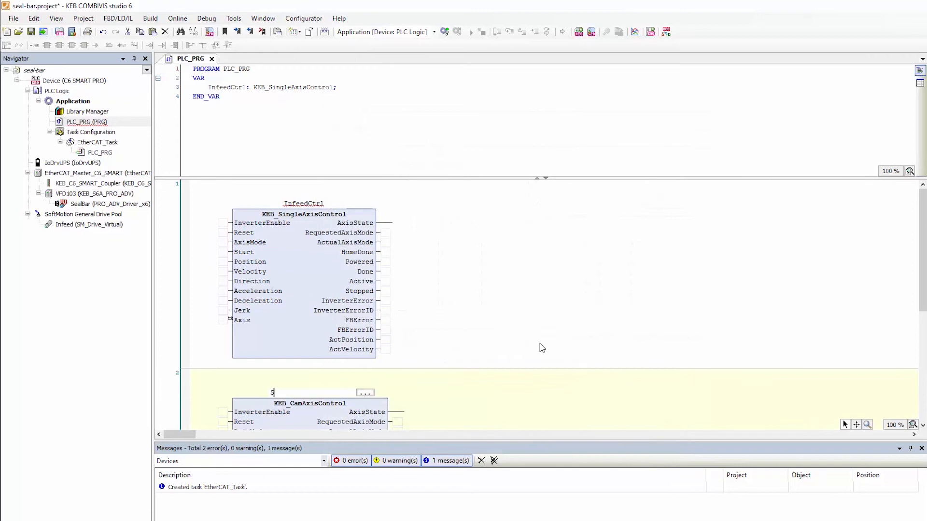
pyautogui.write('eqal')
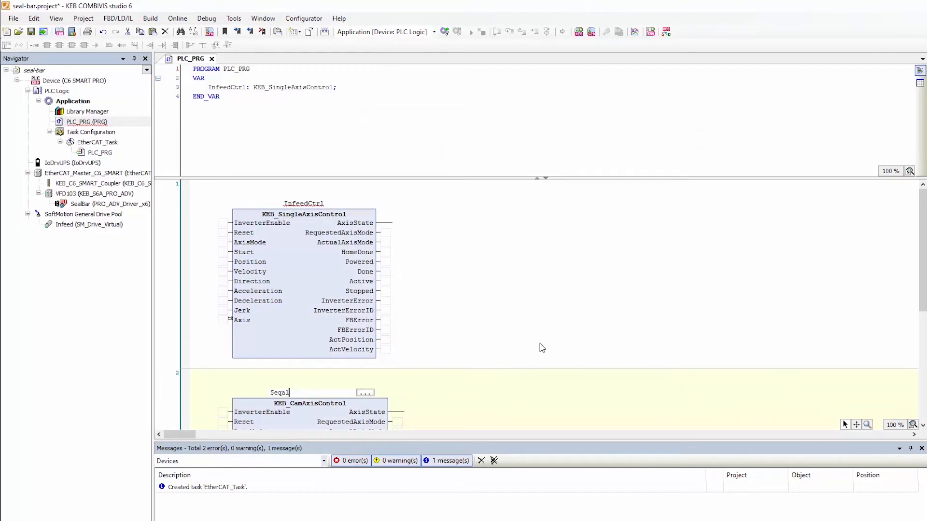
pyautogui.write('SealBarCtrl')
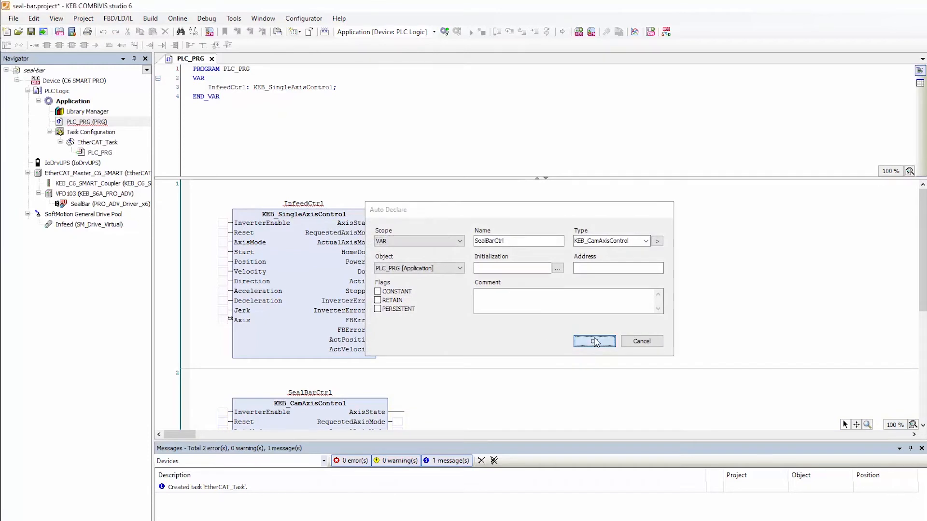
pyautogui.click(595, 342)
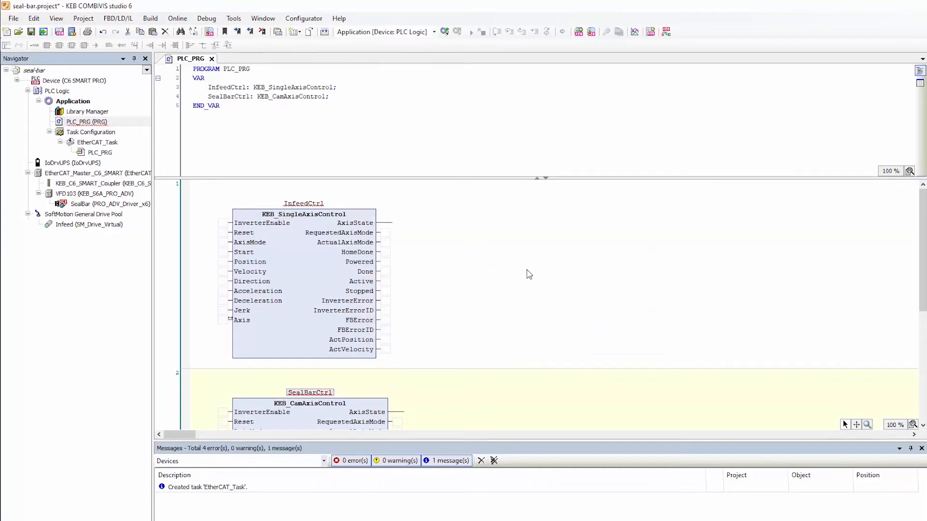
pyautogui.scroll(-3)
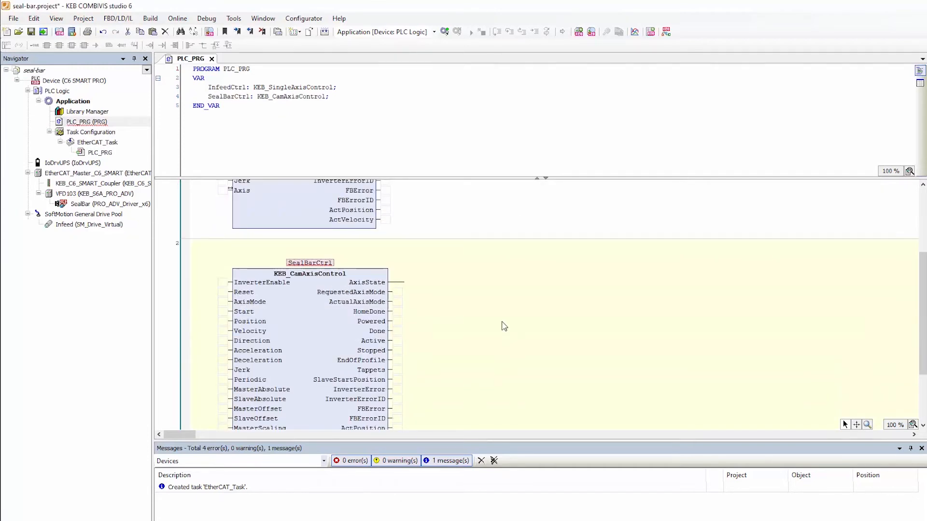
pyautogui.scroll(-3)
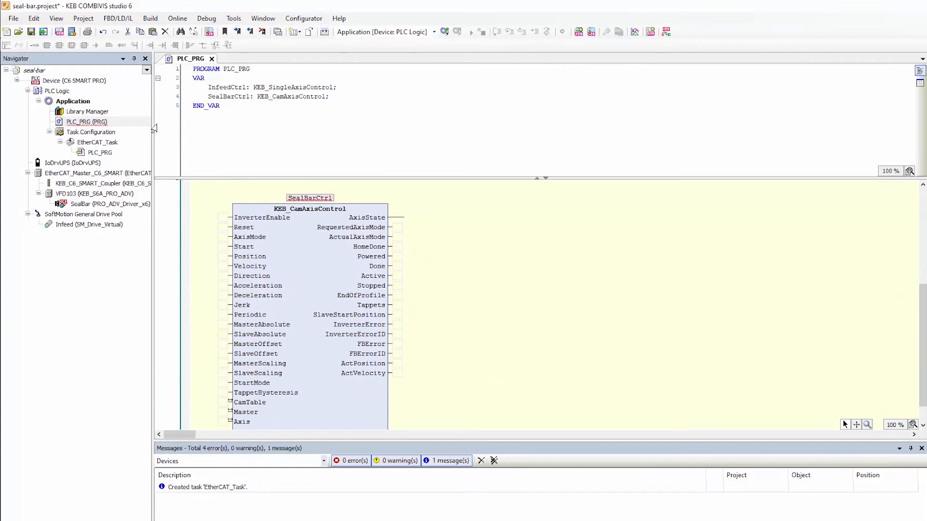
# Step: Add a new Cam table object named Cam under the Application
pyautogui.rightClick(72, 101)
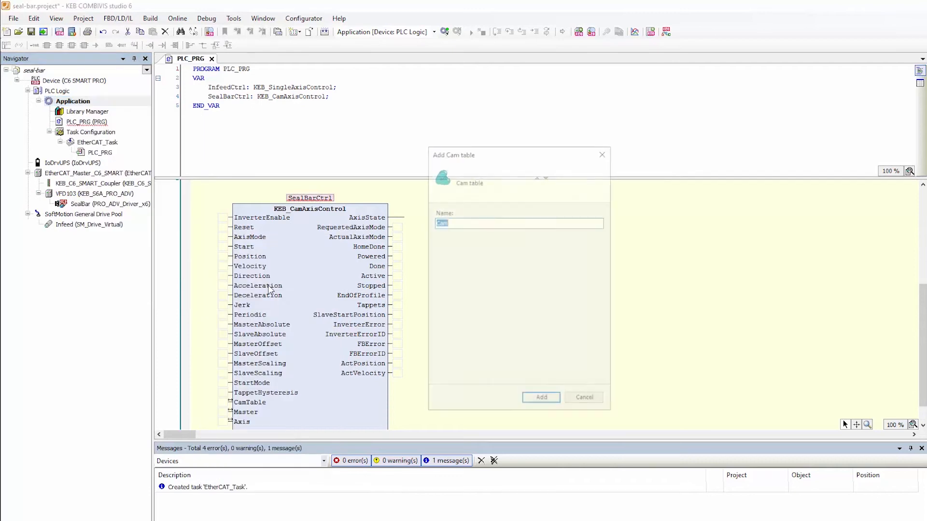
pyautogui.click(541, 398)
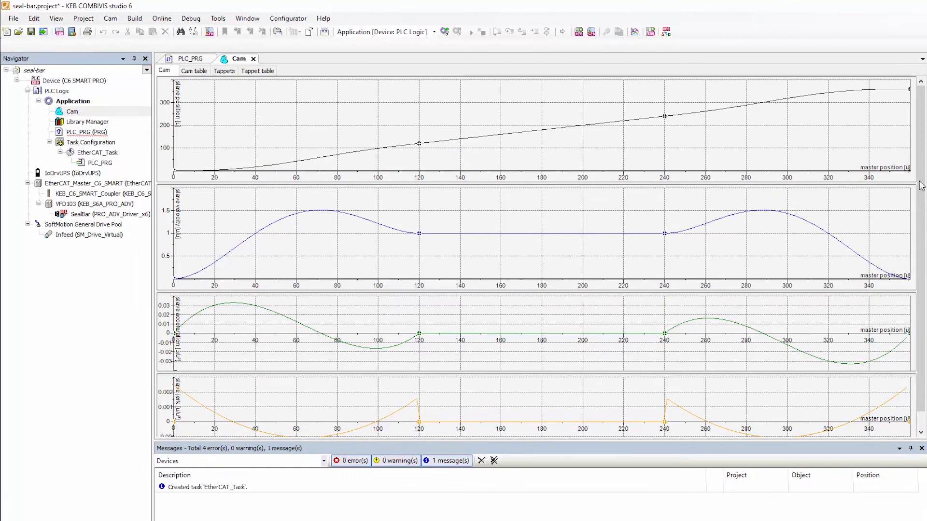
pyautogui.moveTo(506, 108)
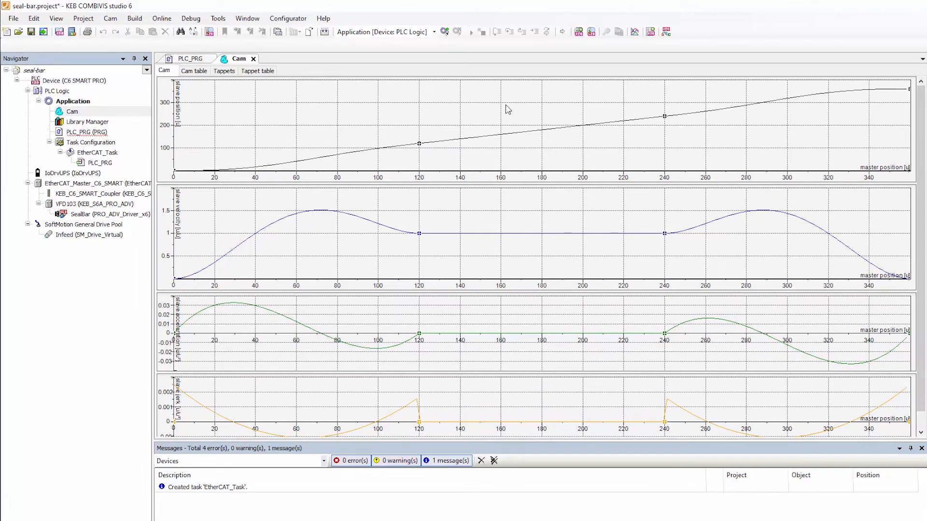
pyautogui.moveTo(915, 177)
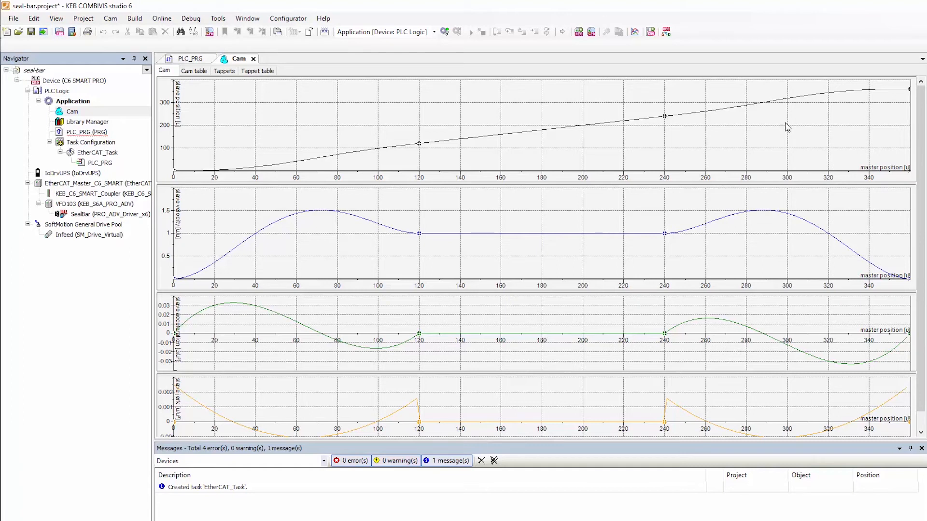
pyautogui.moveTo(884, 176)
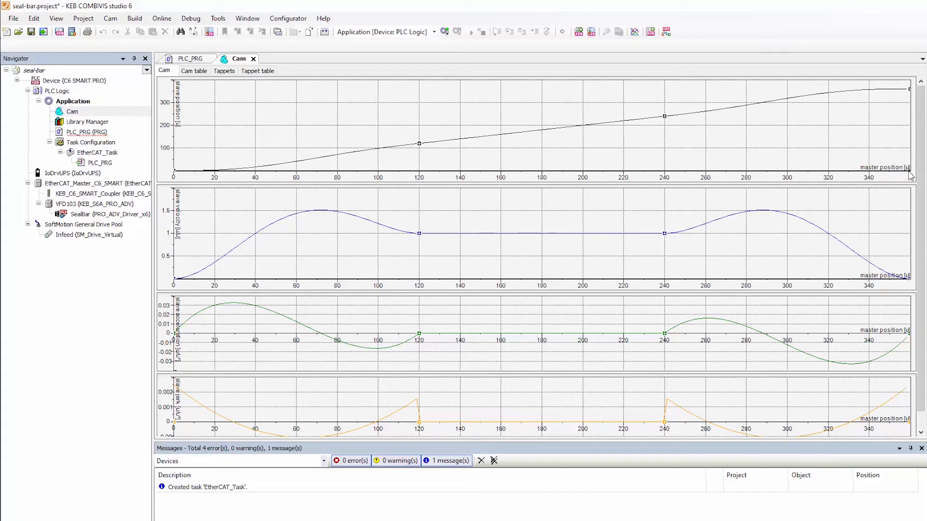
pyautogui.moveTo(852, 129)
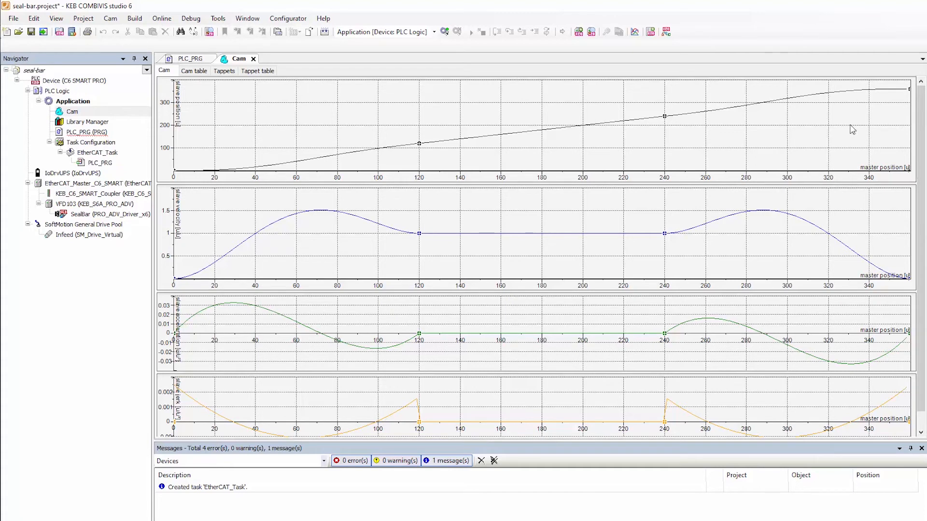
pyautogui.moveTo(205, 119)
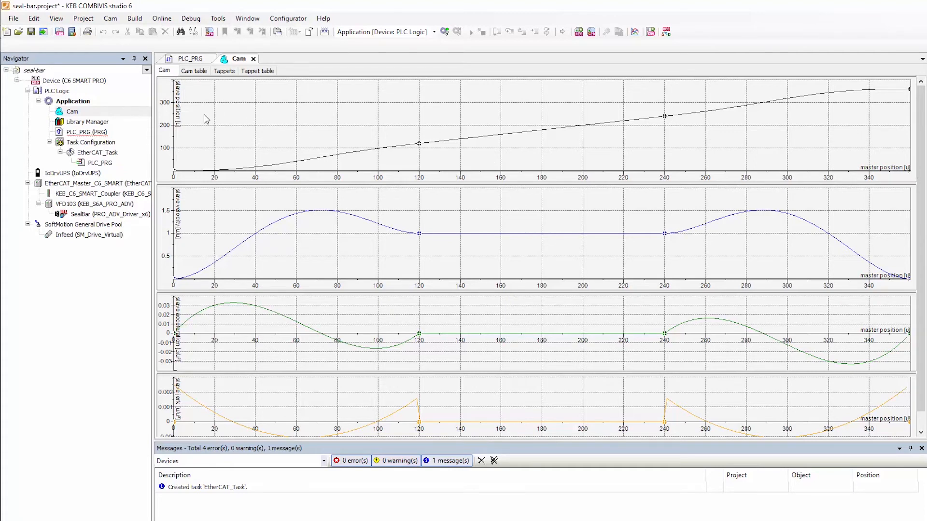
pyautogui.moveTo(224, 109)
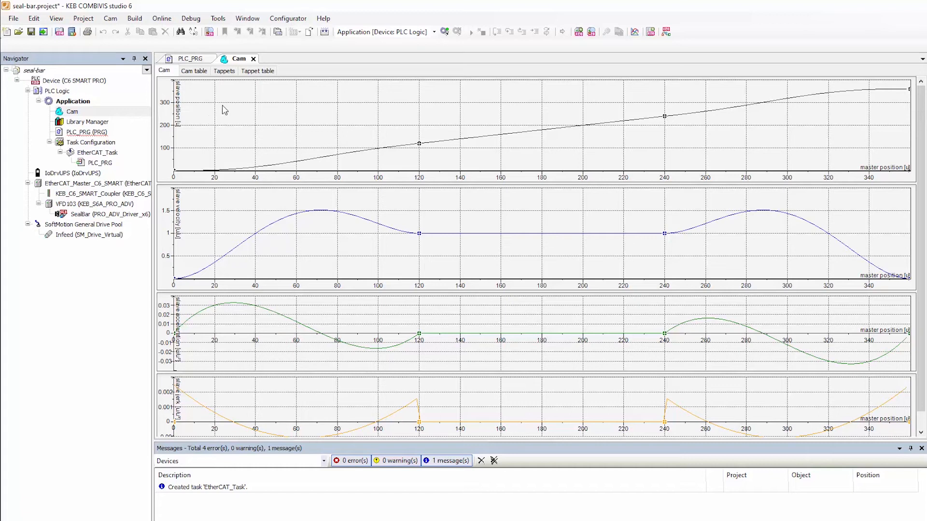
pyautogui.moveTo(64, 224)
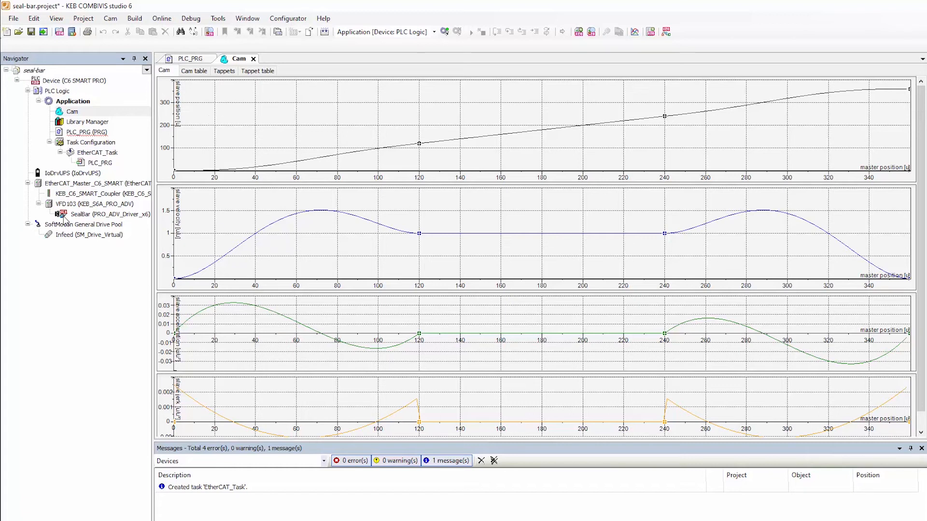
# Step: Set the SealBar axis positive software limit to 300
pyautogui.doubleClick(93, 214)
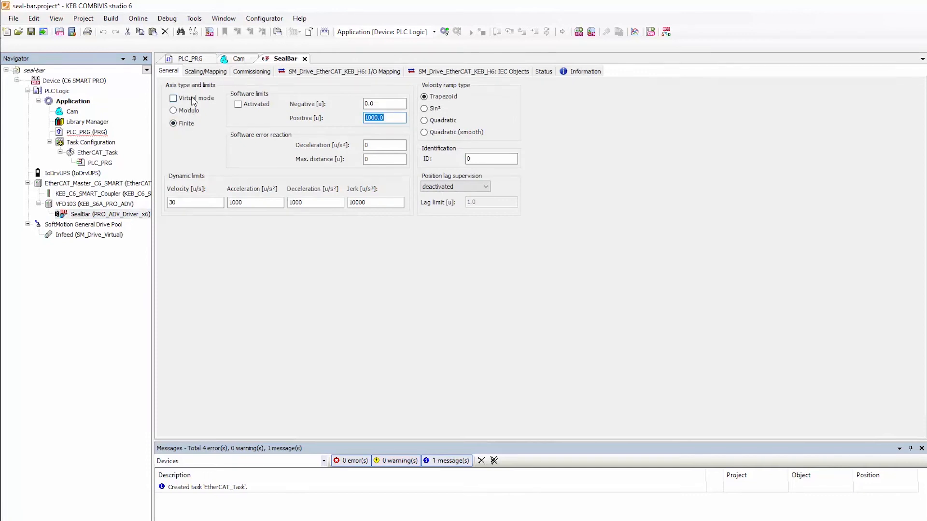
pyautogui.write('300')
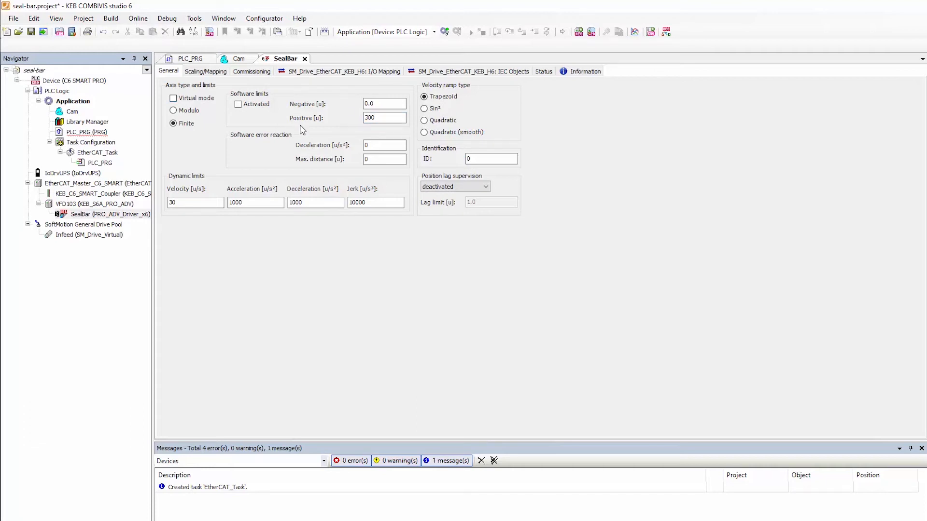
pyautogui.click(205, 70)
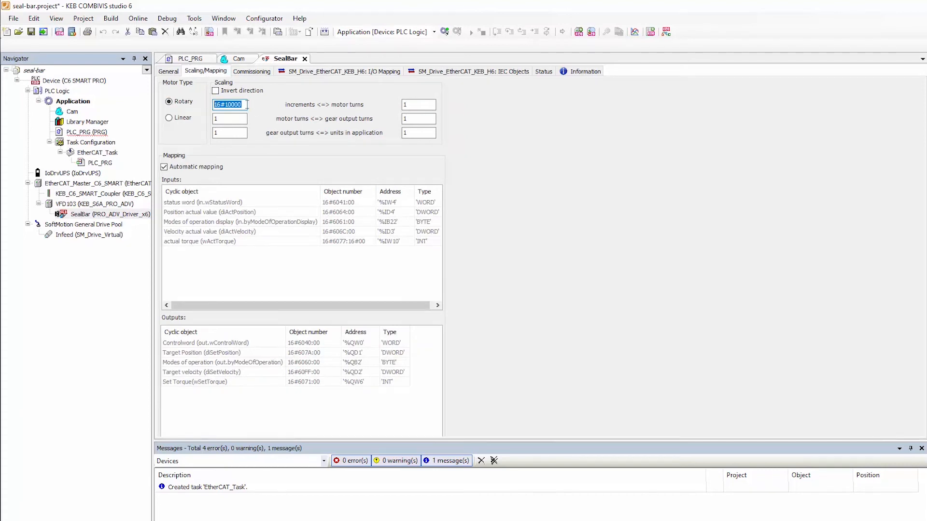
pyautogui.moveTo(304, 104)
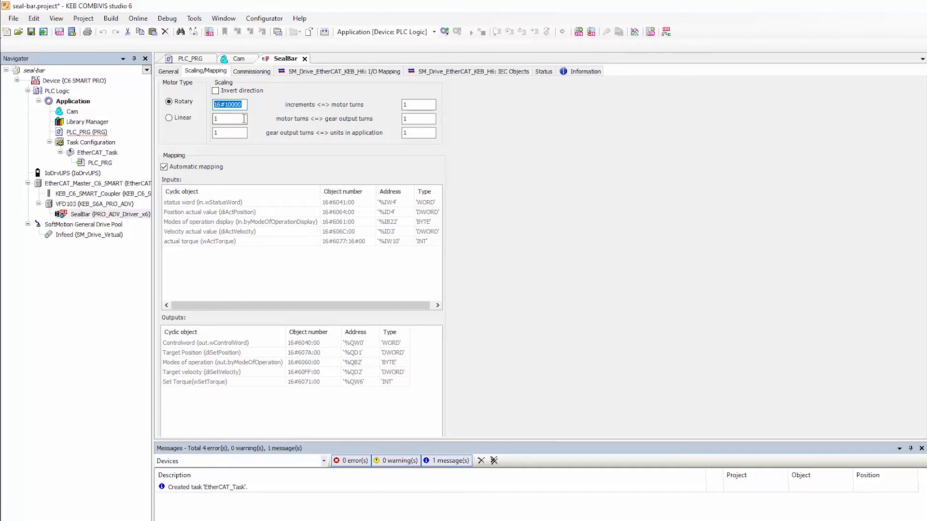
# Step: Edit SealBar scaling so units in application per turn is 50
pyautogui.click(419, 119)
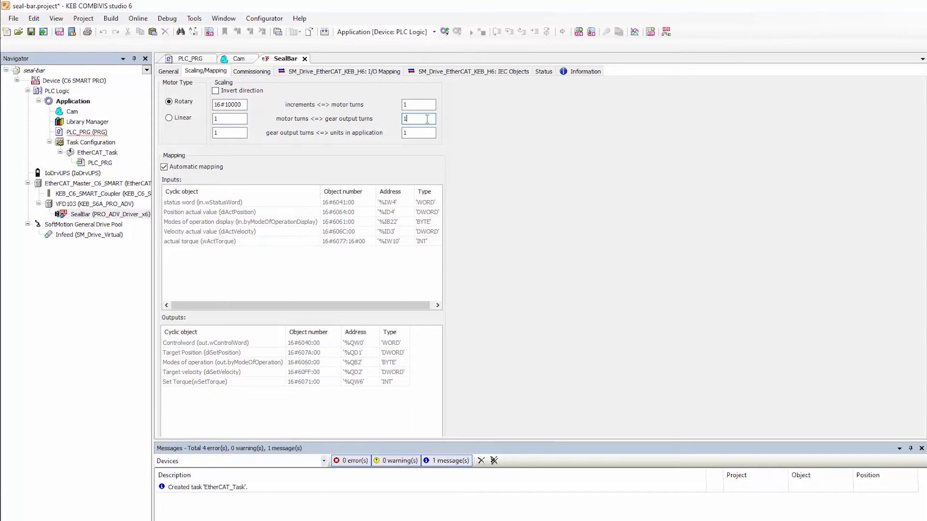
pyautogui.click(229, 132)
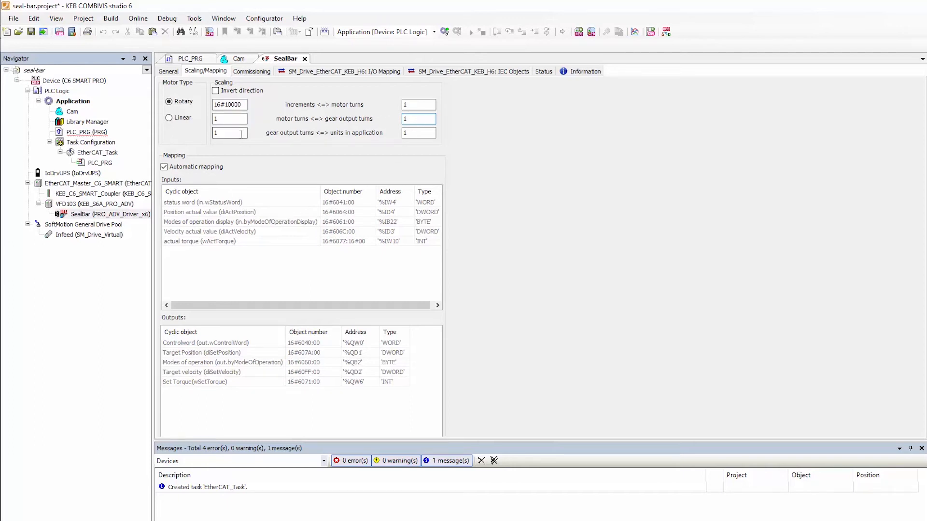
pyautogui.click(419, 133)
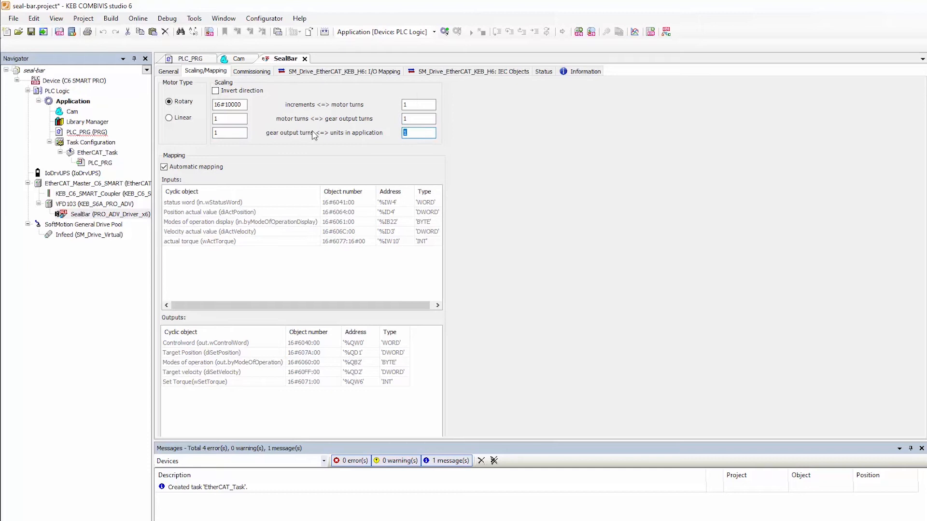
pyautogui.write('50')
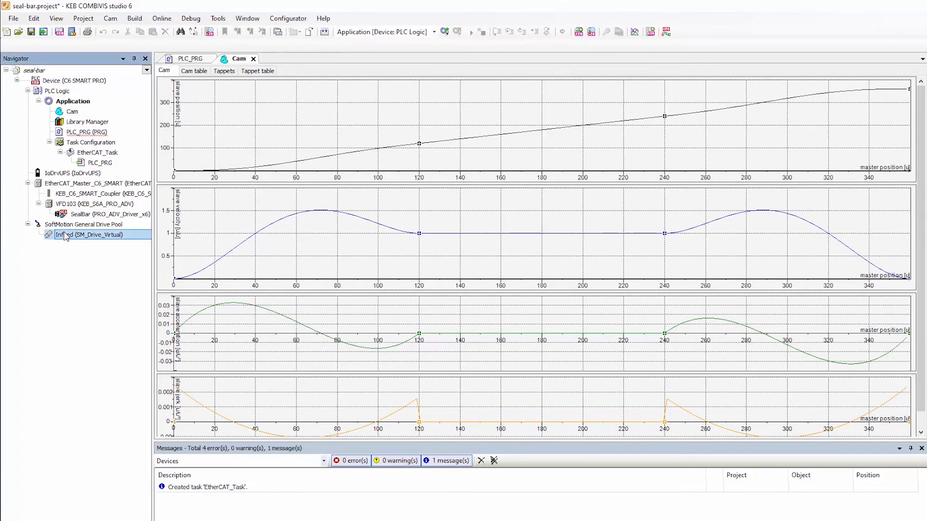
# Step: Make the Infeed virtual axis a modulo axis with modulo value 360.0
pyautogui.doubleClick(73, 235)
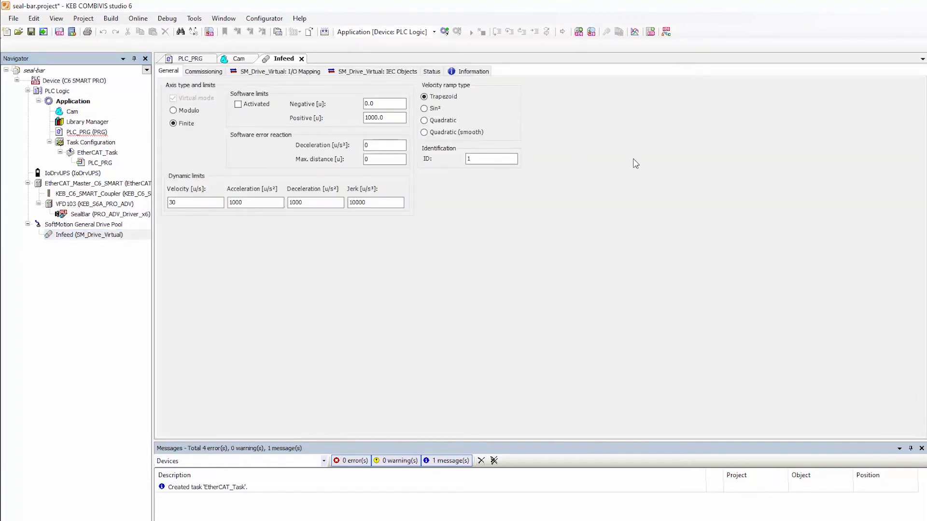
pyautogui.click(171, 110)
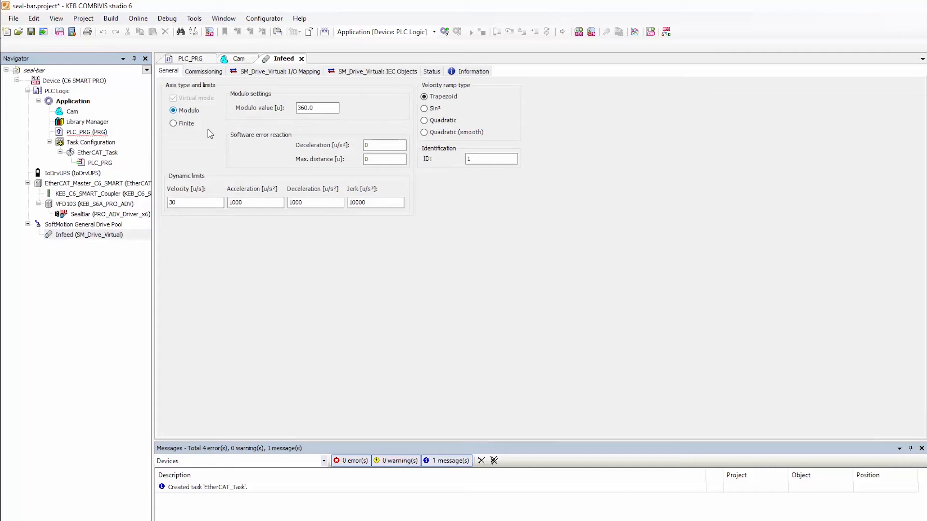
pyautogui.moveTo(269, 119)
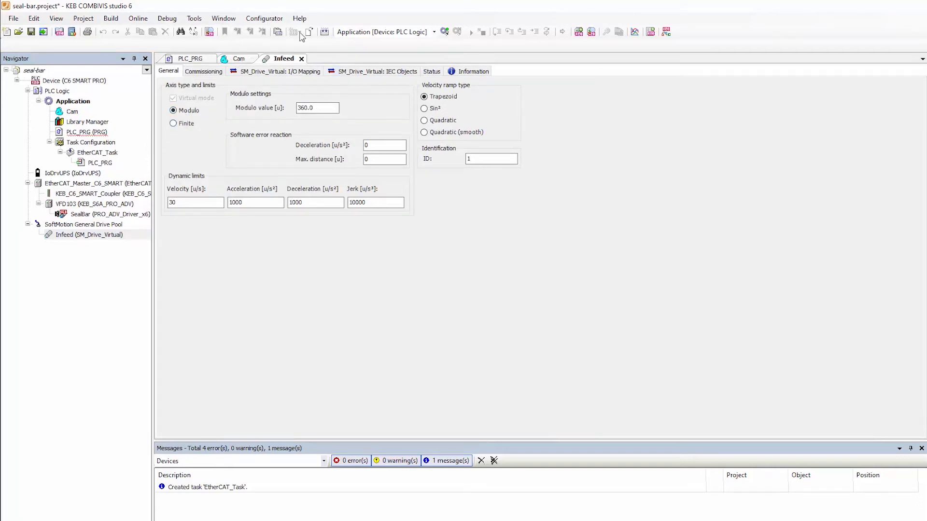
pyautogui.click(239, 58)
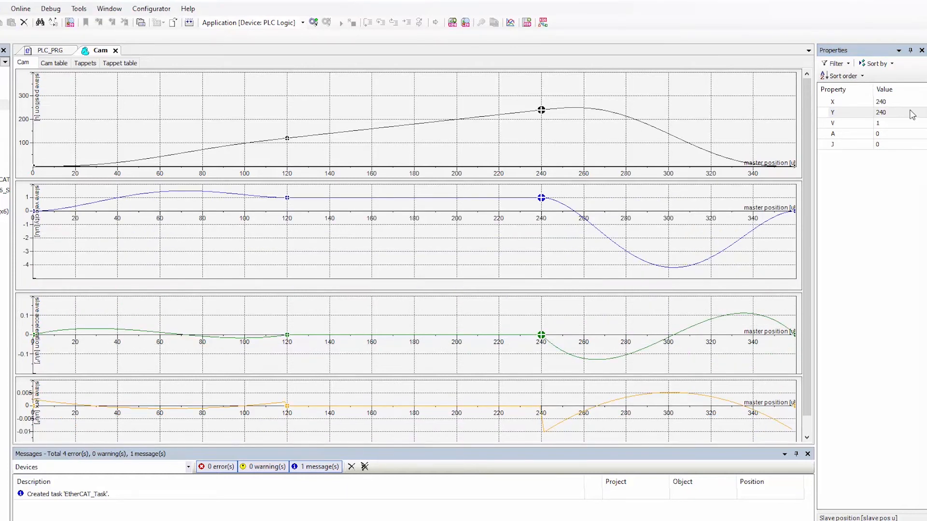
# Step: Set cam point X/Y values 270, 280 and 20 in Properties
pyautogui.write('270')
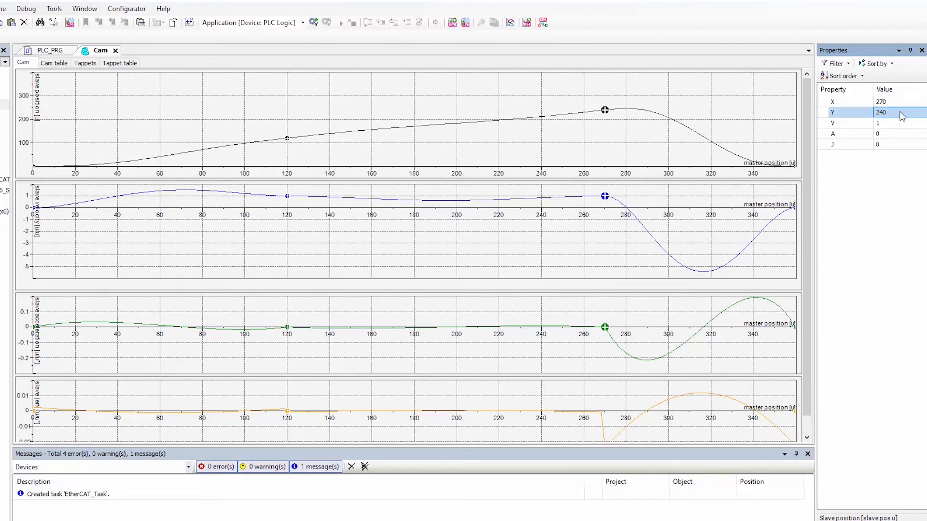
pyautogui.write('280')
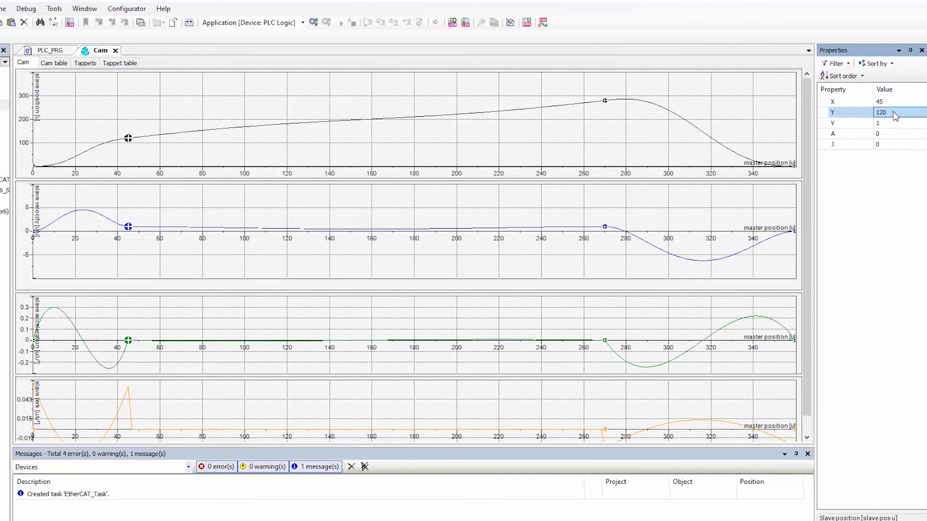
pyautogui.write('20')
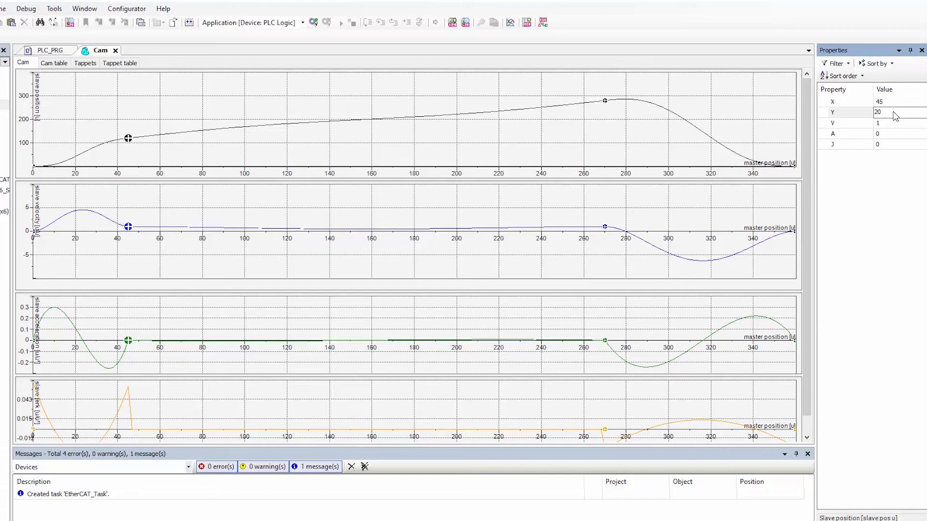
# Step: Set the middle cam segment between the two points to type Line
pyautogui.click(887, 112)
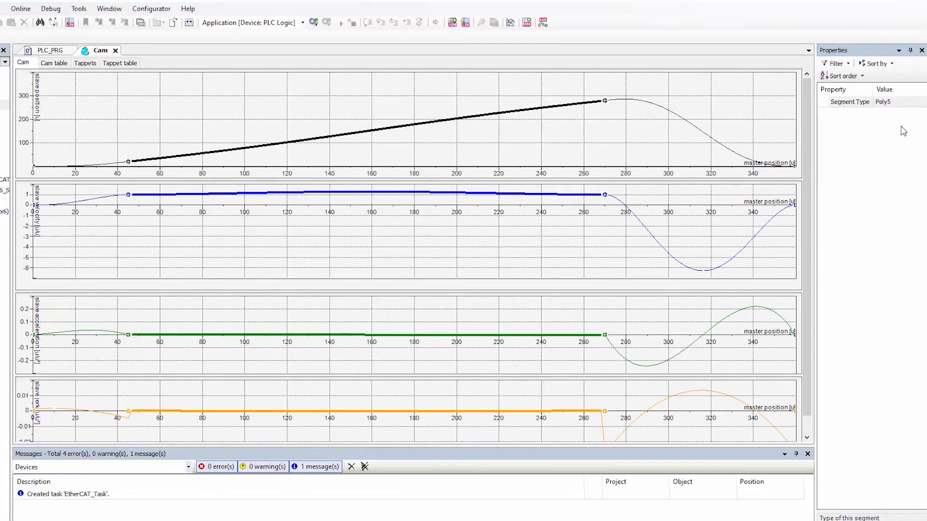
pyautogui.click(898, 103)
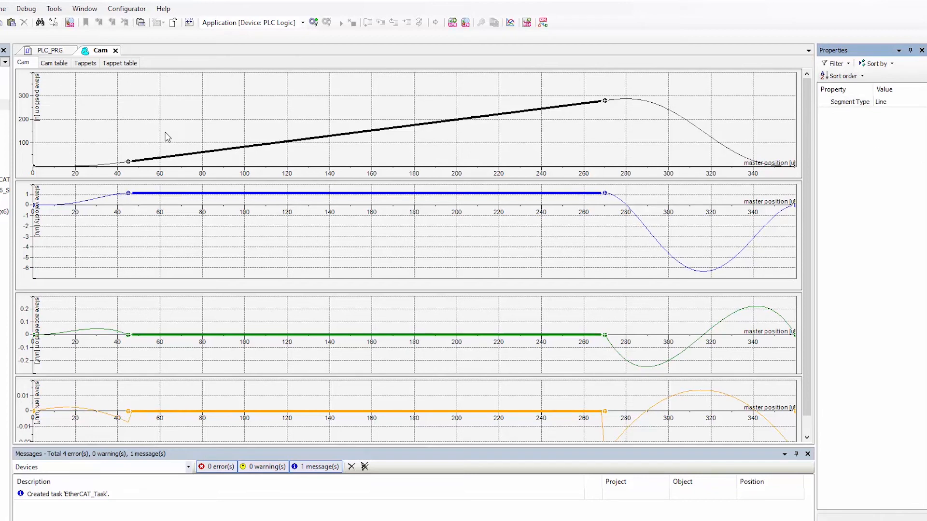
pyautogui.moveTo(635, 134)
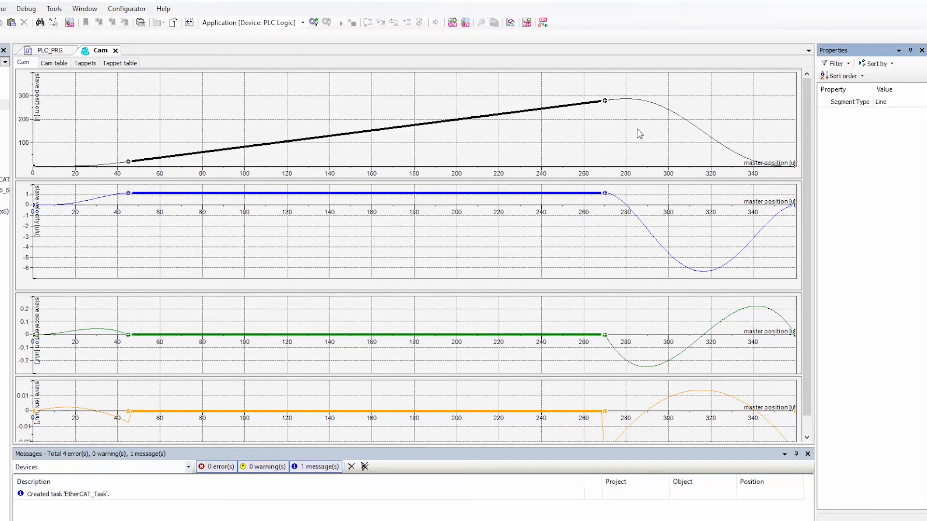
pyautogui.moveTo(305, 237)
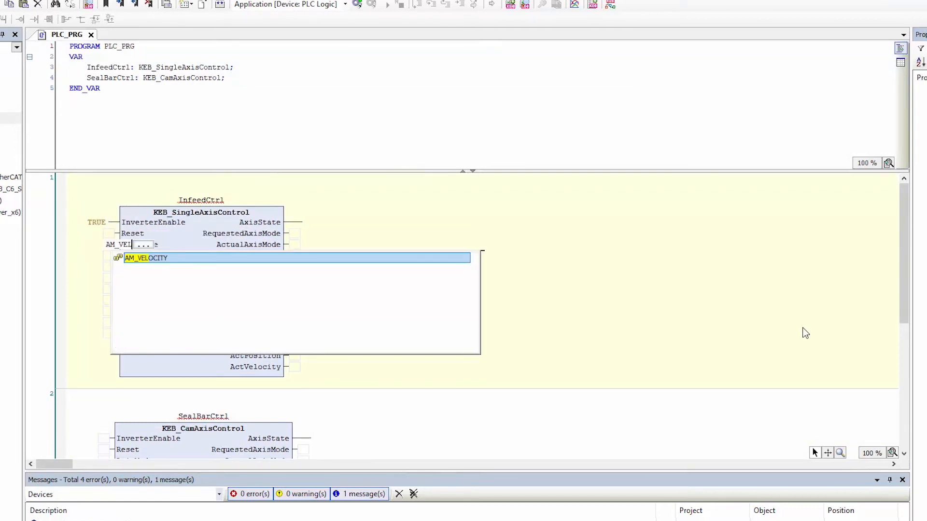
# Step: Give InfeedCtrl AM_VELOCITY mode, MC_DIRECTION.positive, acceleration/deceleration 50 and axis Infeed
pyautogui.press('Enter')
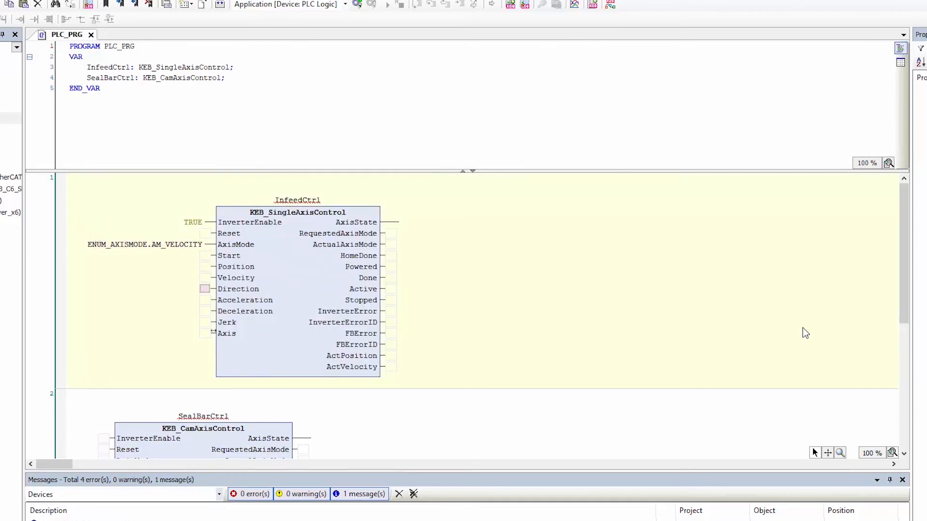
pyautogui.write('MC_DIRECTION.positive')
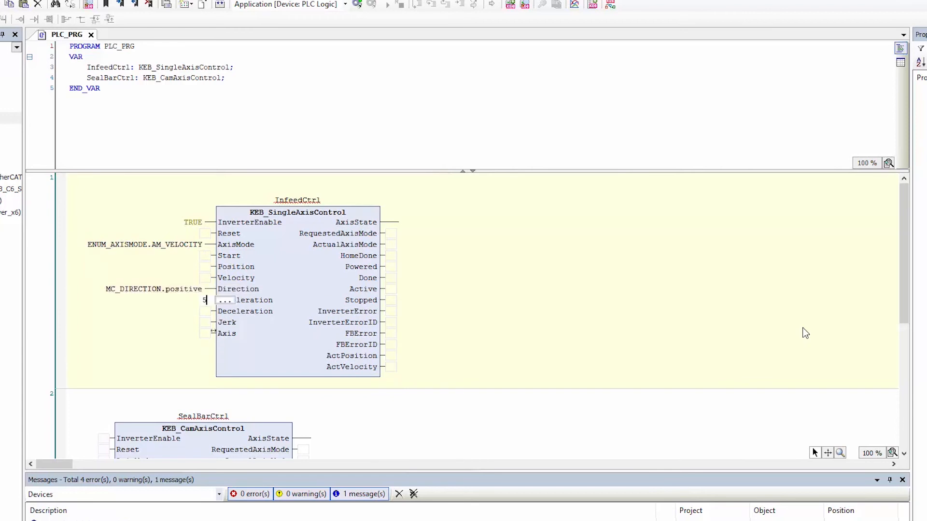
pyautogui.write('50')
pyautogui.click(207, 321)
pyautogui.write('100')
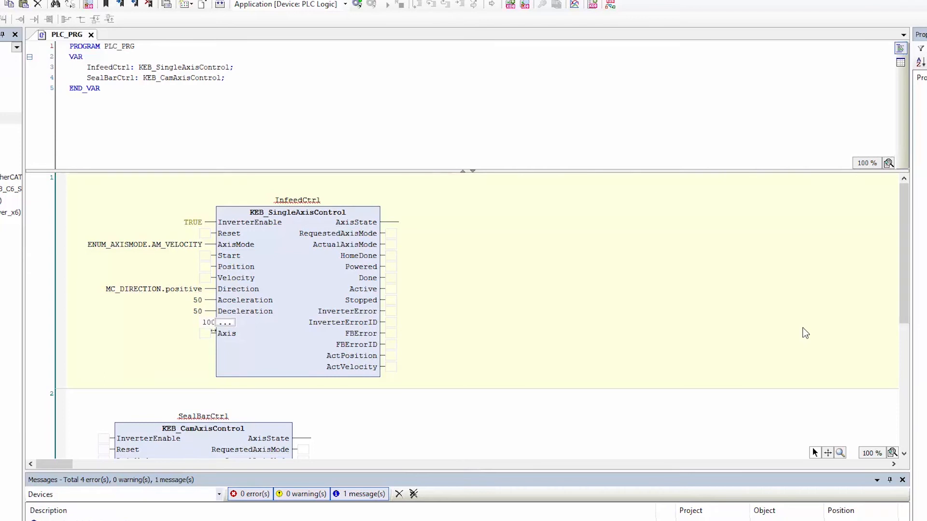
pyautogui.write('Inf')
pyautogui.click(103, 438)
pyautogui.write('TRUE')
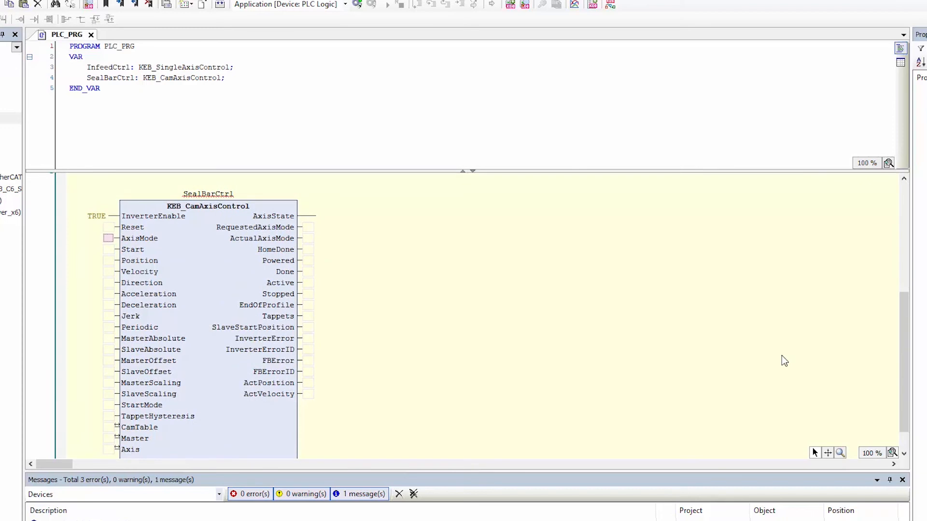
# Step: Give SealBarCtrl AM_CAMING mode with cam table GVL_for_Cam.Cam and master IoConfig_Globals.Infeed
pyautogui.write('AM_CAMIN')
pyautogui.write('200')
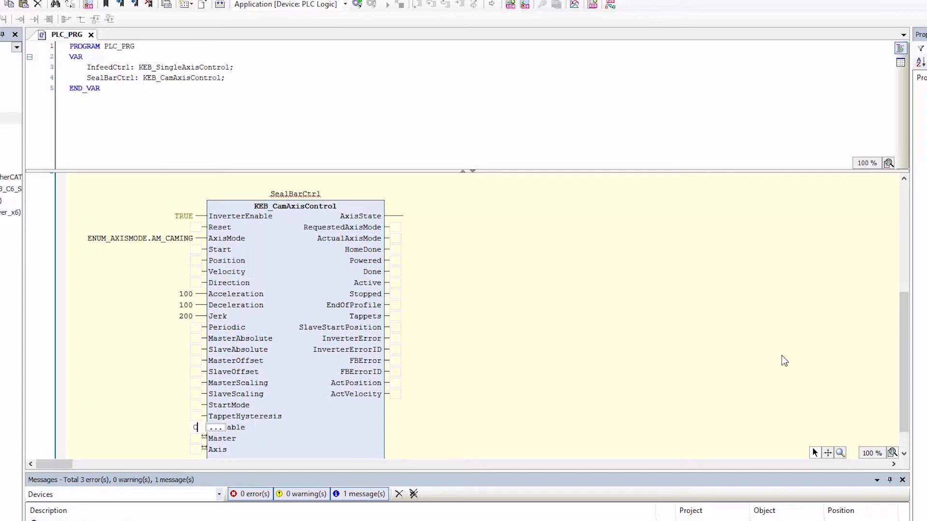
pyautogui.write('GVL_for_Cam.Cam')
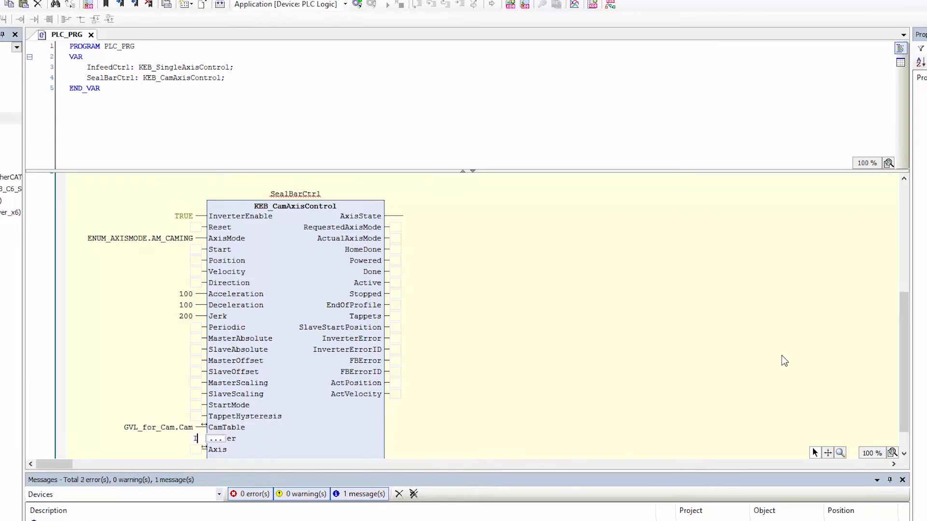
pyautogui.write('IoConfig_Globals.Infeed')
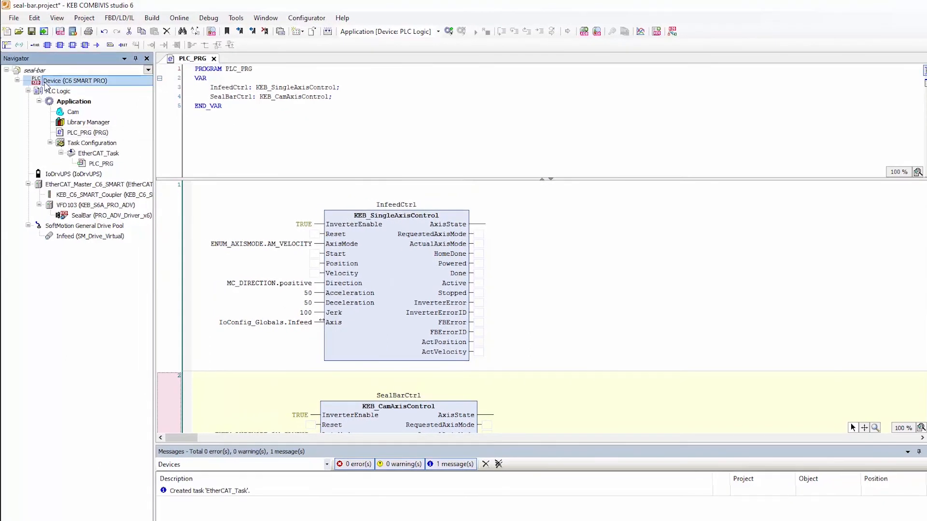
# Step: Scan the gateway for the C6 SMART controller and download the new application to it
pyautogui.doubleClick(74, 81)
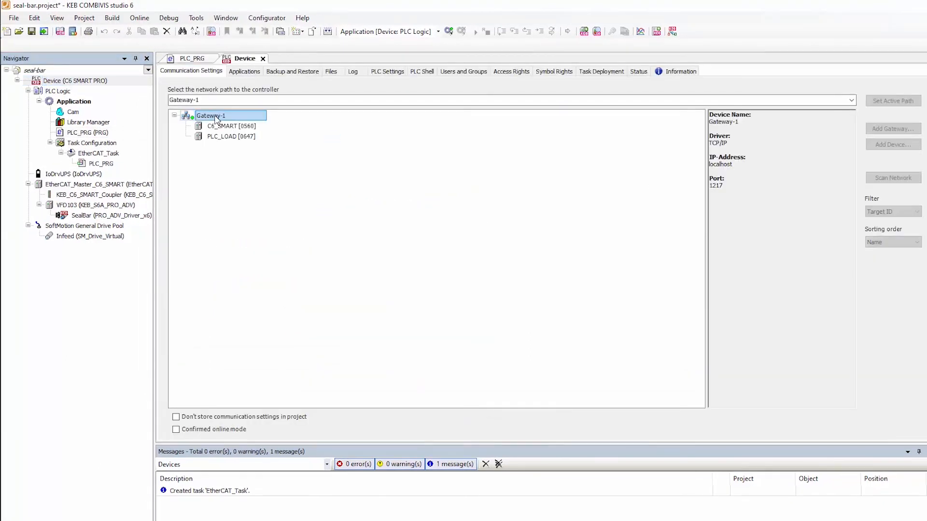
pyautogui.click(893, 177)
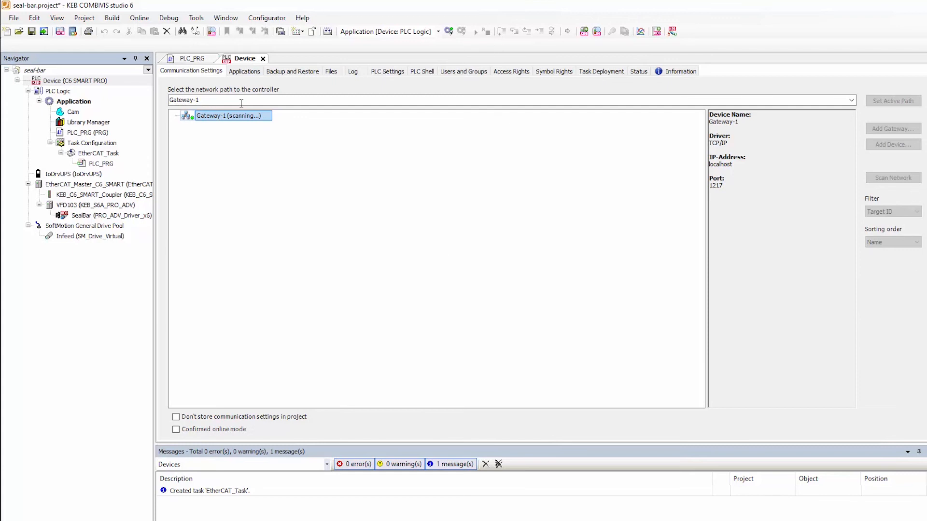
pyautogui.moveTo(188, 121)
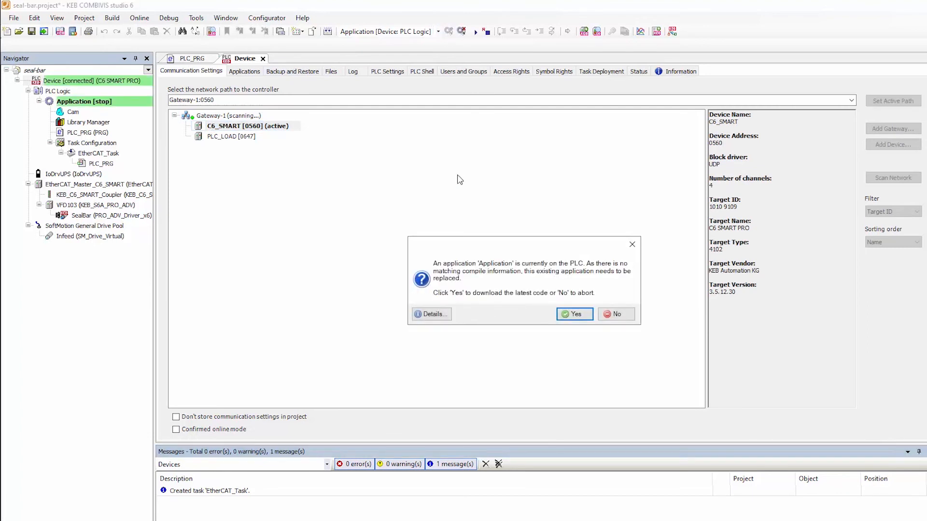
pyautogui.click(574, 315)
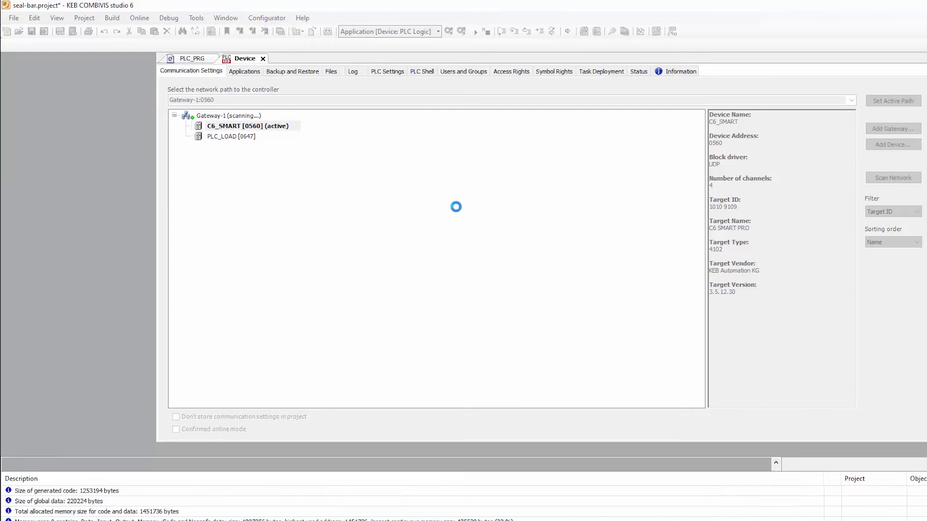
# Step: Show PLC_PRG in online monitoring with live InfeedCtrl and axis values
pyautogui.click(170, 57)
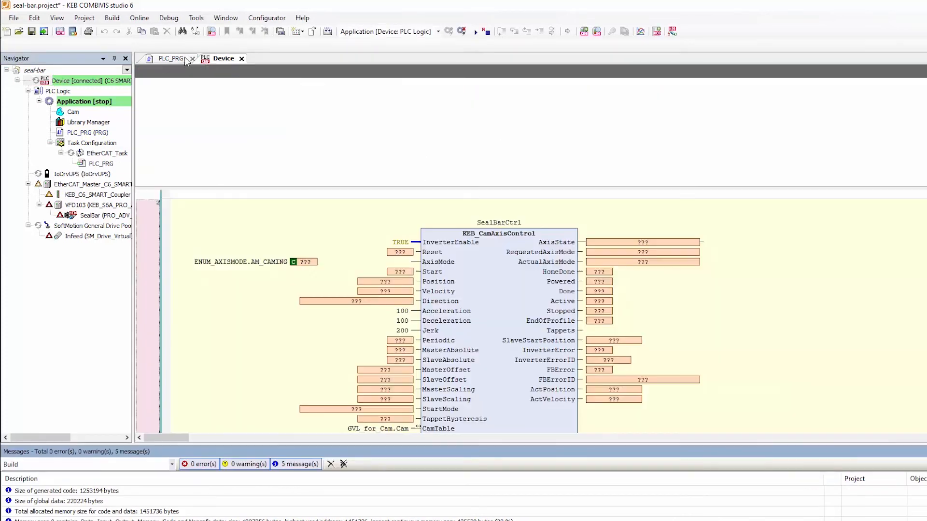
pyautogui.click(475, 31)
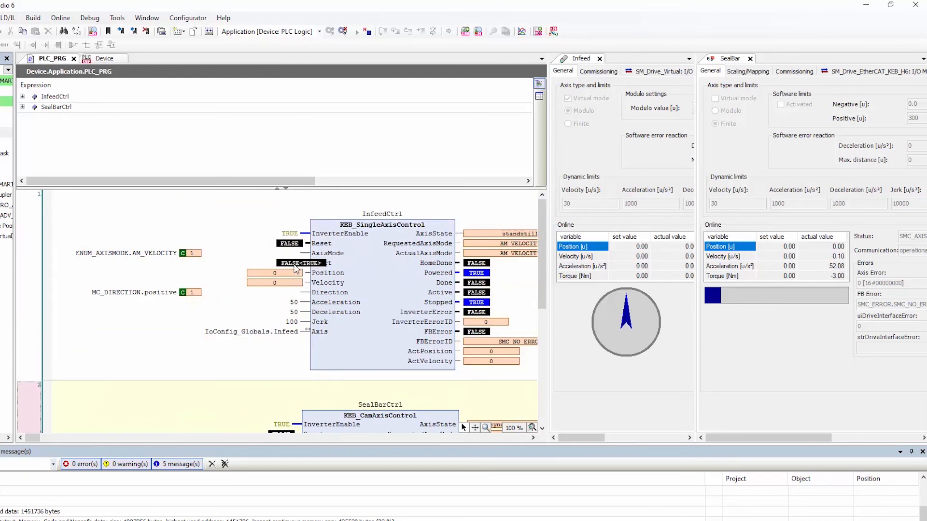
# Step: Start the axes so Infeed runs at 60 u/s with SealBar following in sync
pyautogui.click(290, 263)
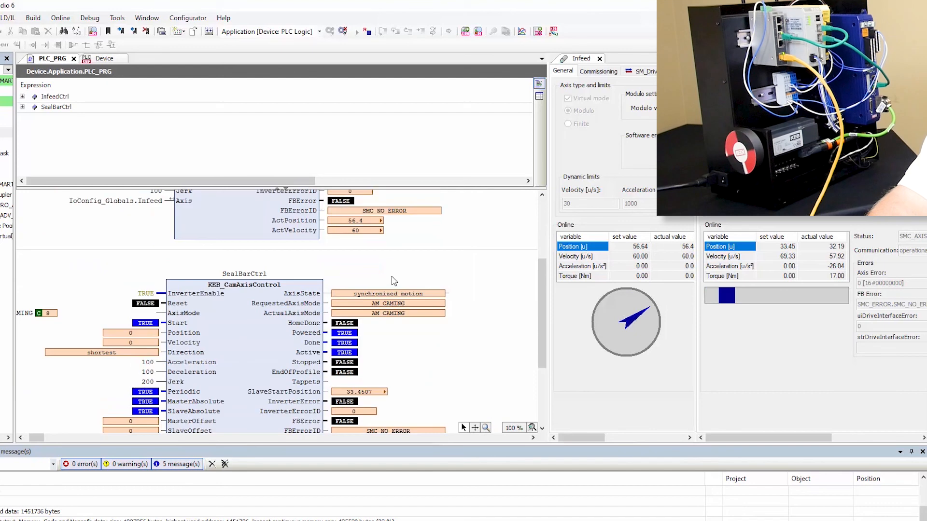
pyautogui.scroll(-3)
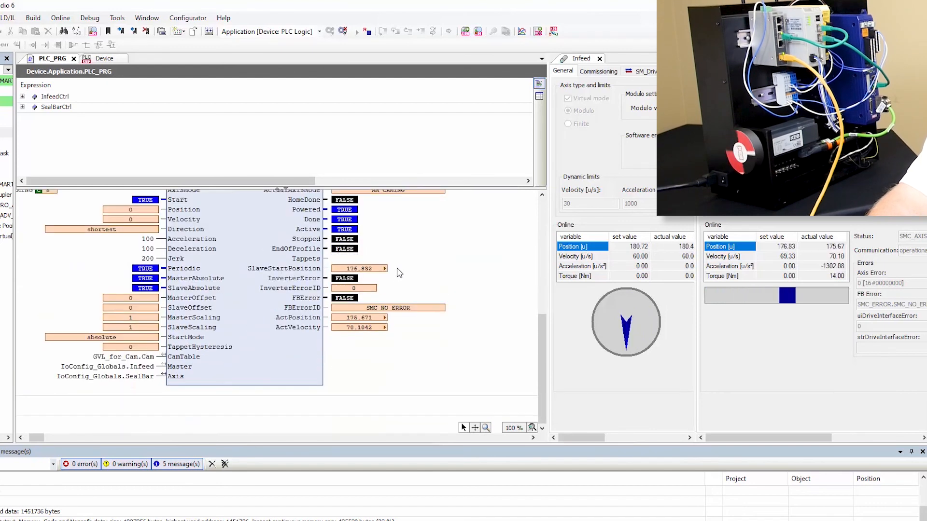